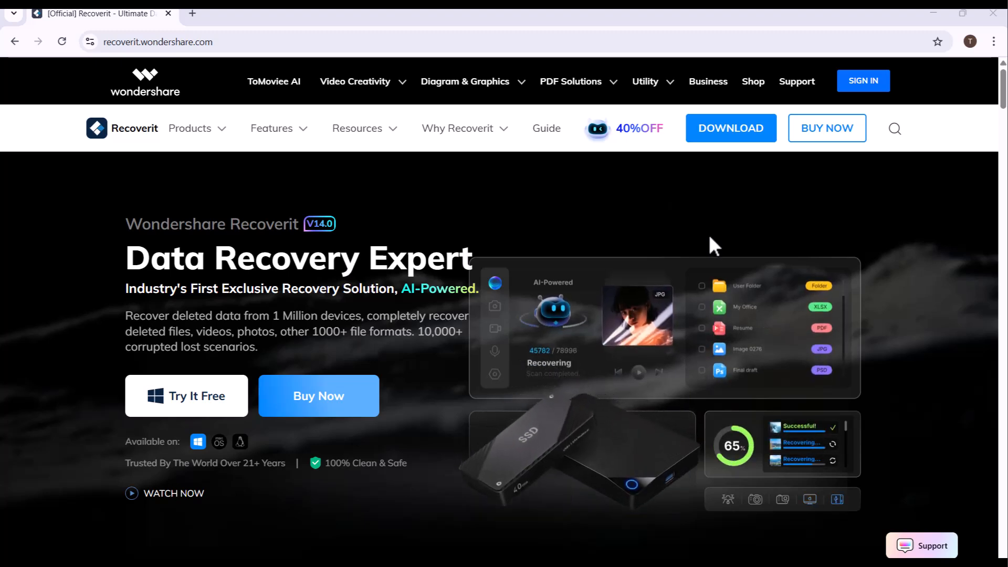
Browse down the Recoverit product page through the features and the FileHippo review quote
scroll(down, 3)
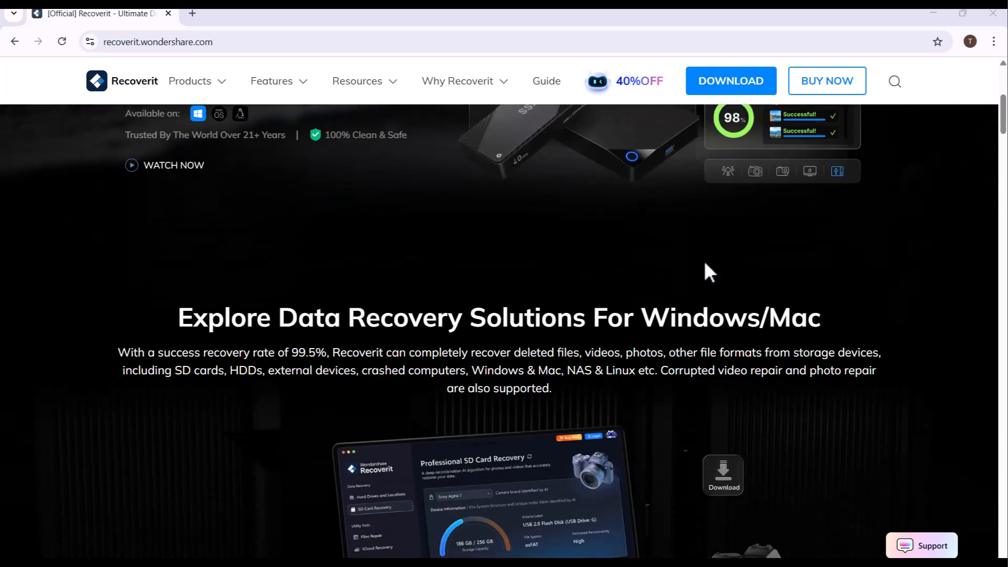
scroll(down, 3)
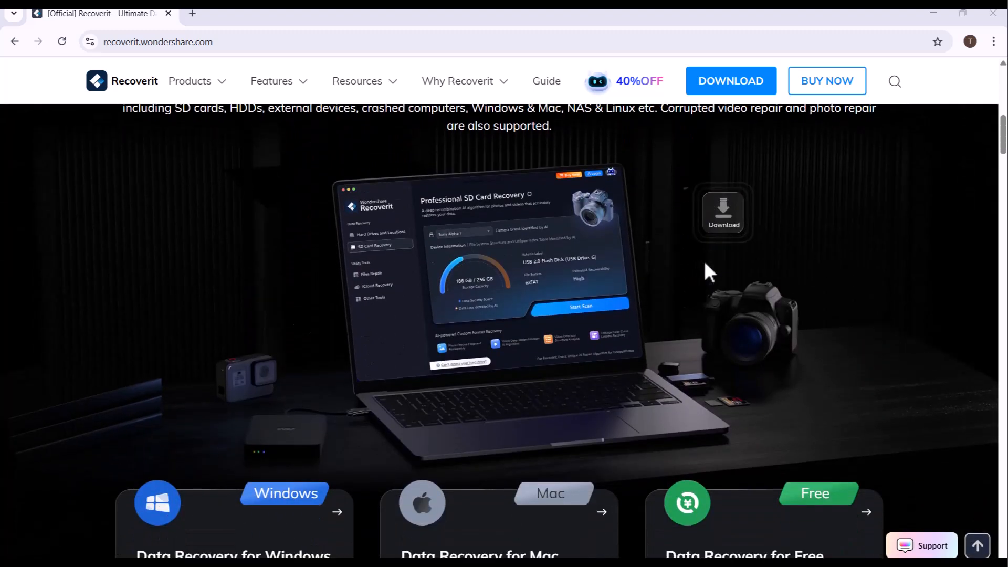
scroll(down, 3)
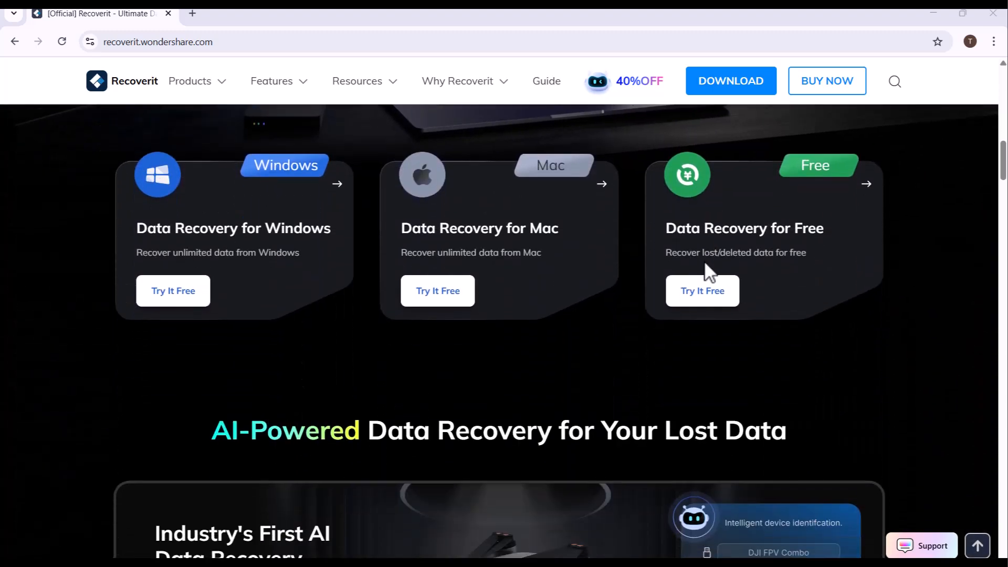
scroll(down, 3)
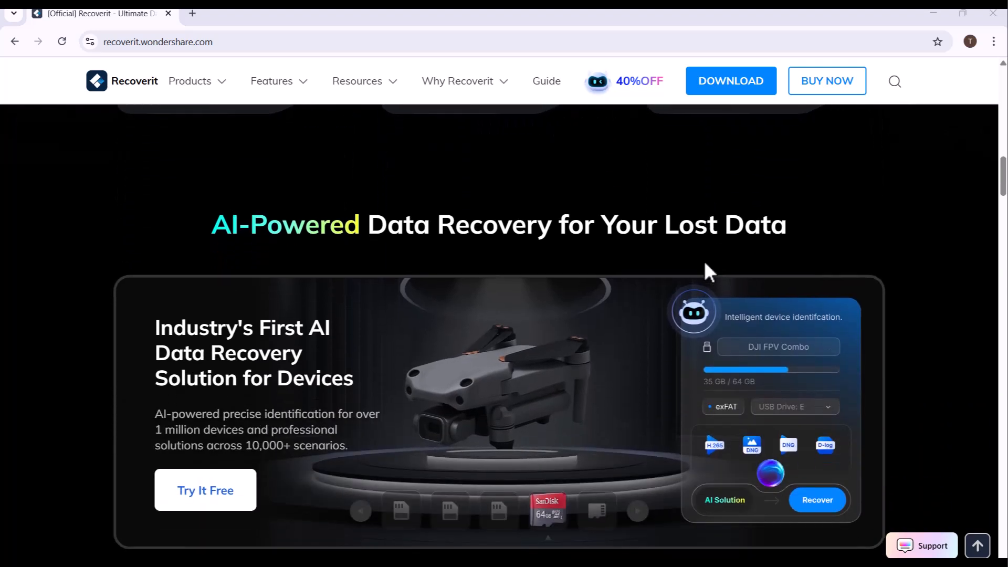
scroll(down, 3)
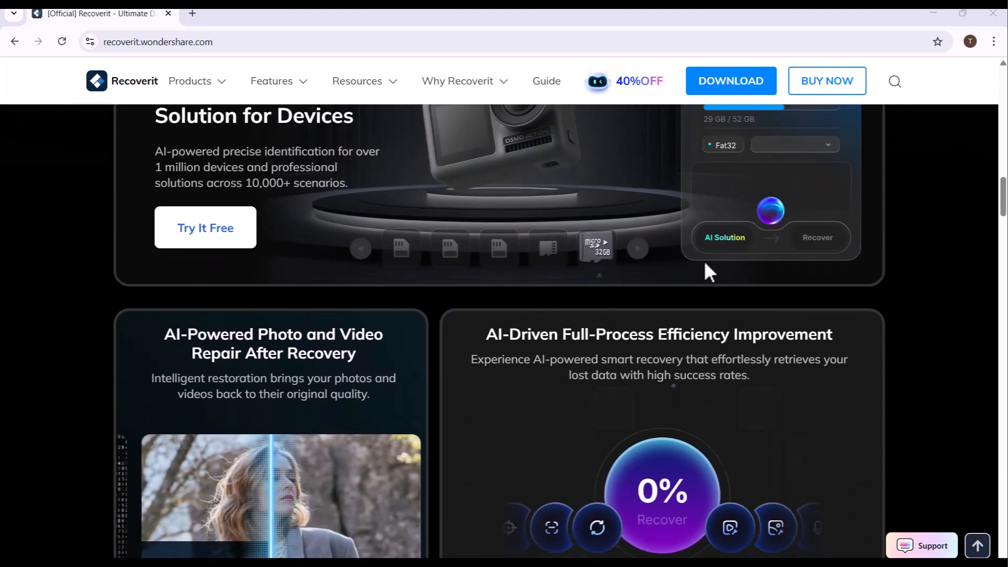
scroll(down, 3)
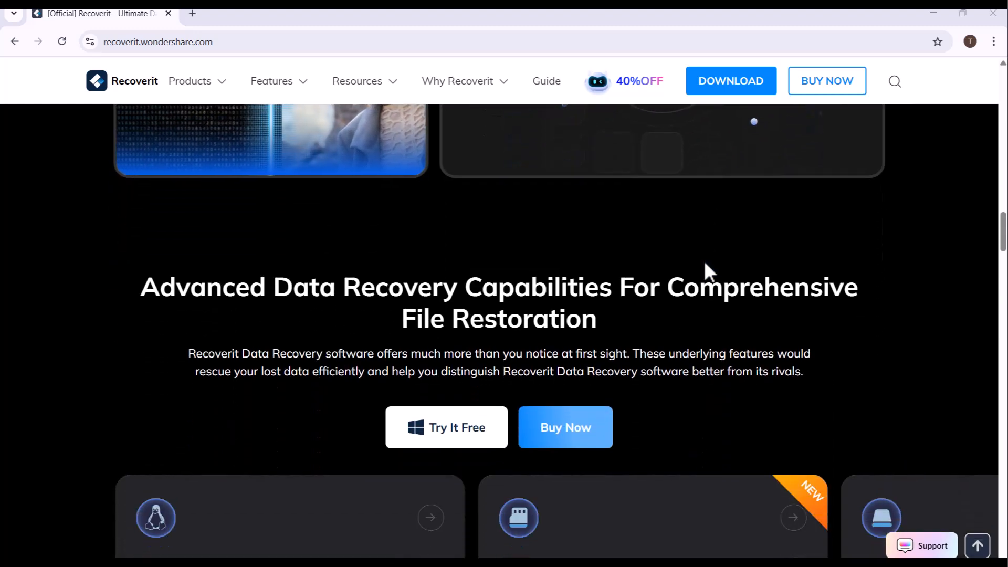
scroll(down, 3)
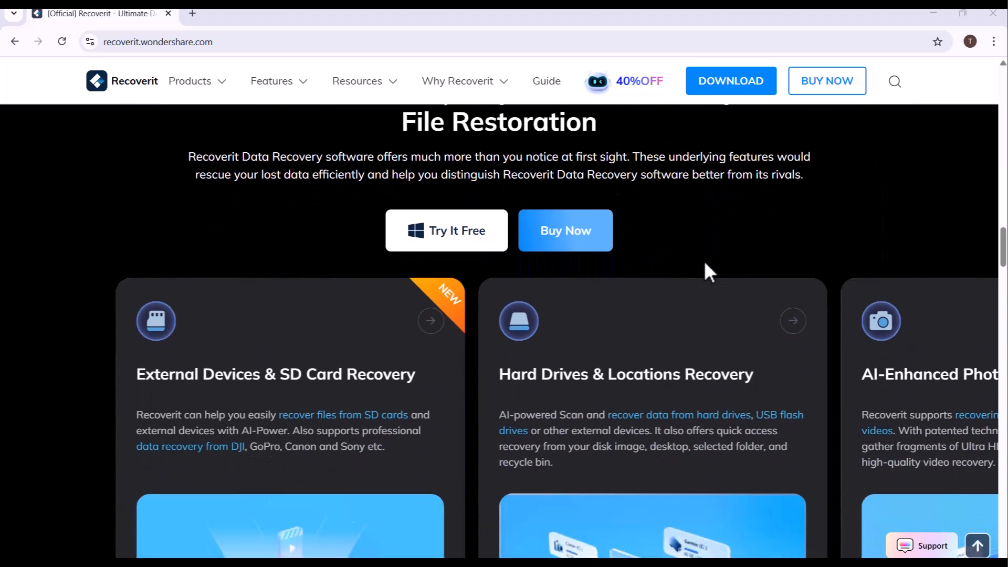
scroll(down, 3)
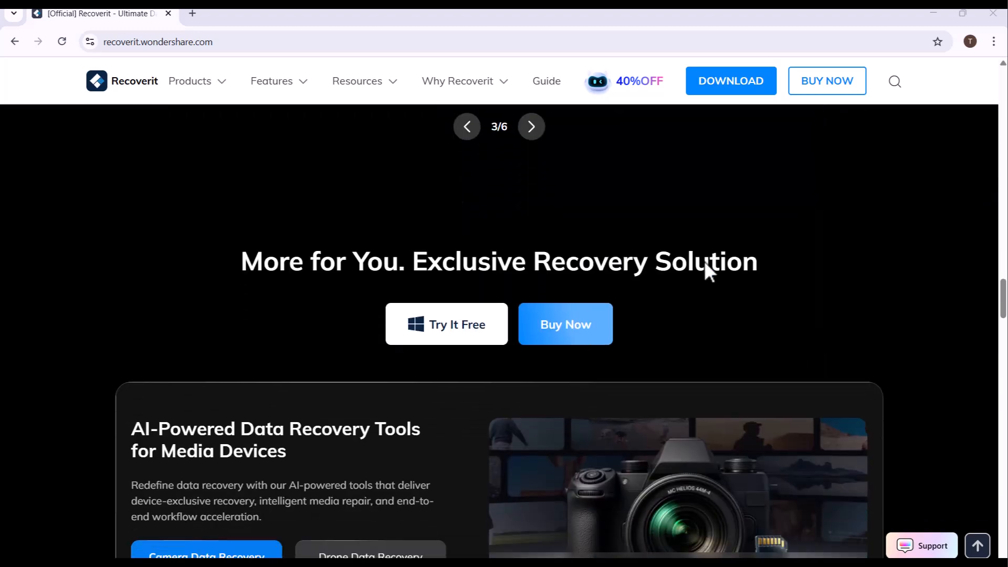
scroll(down, 3)
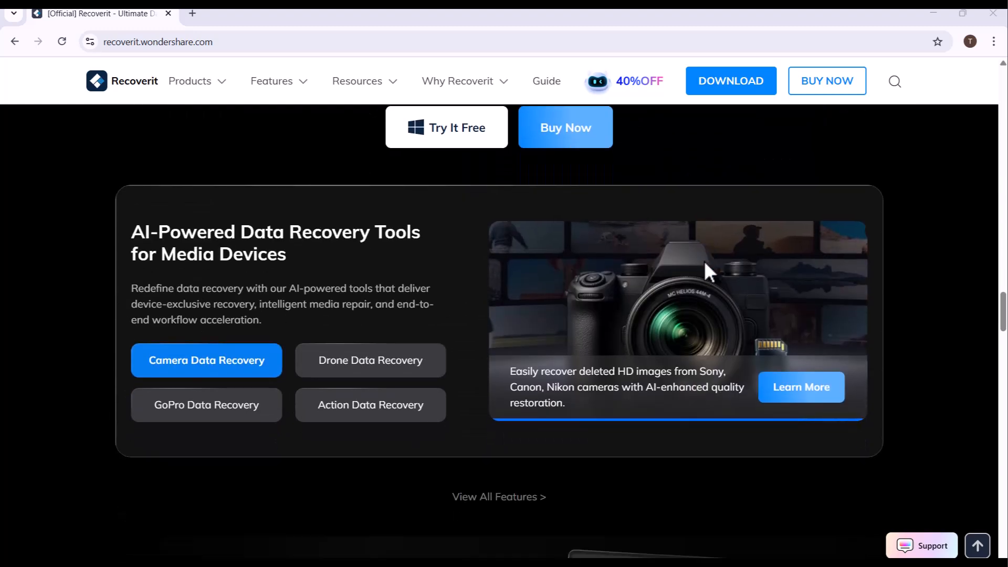
scroll(down, 3)
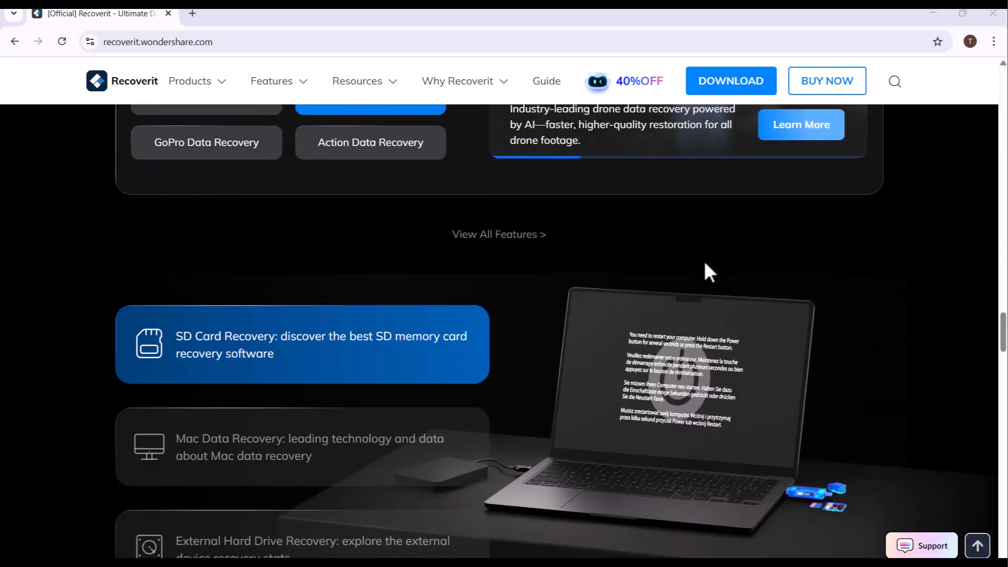
scroll(down, 3)
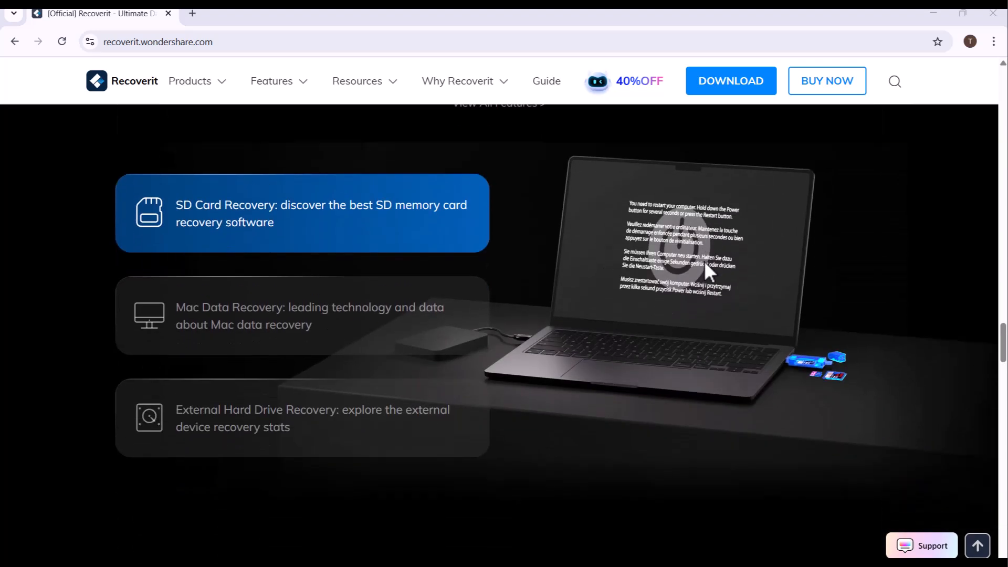
scroll(down, 3)
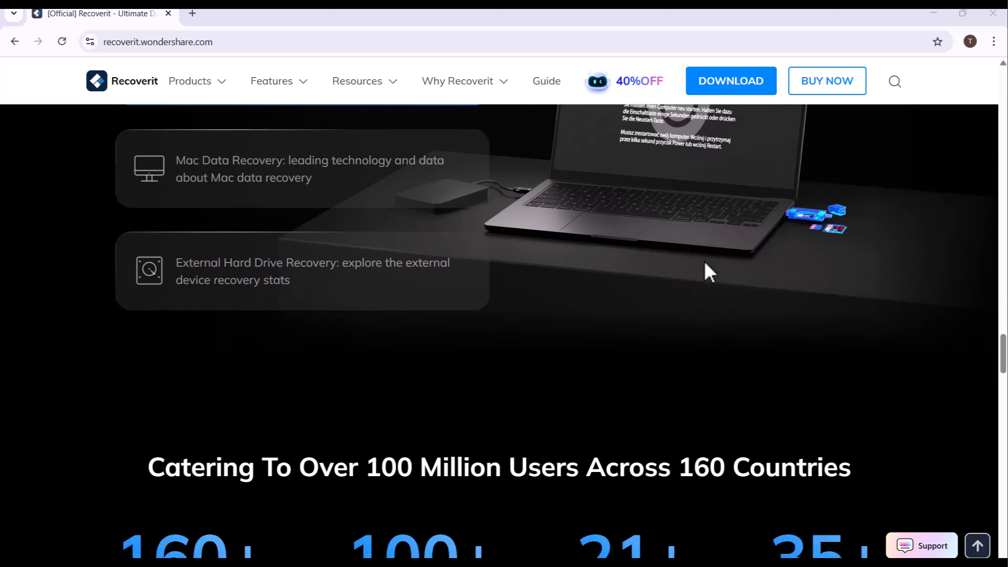
scroll(down, 3)
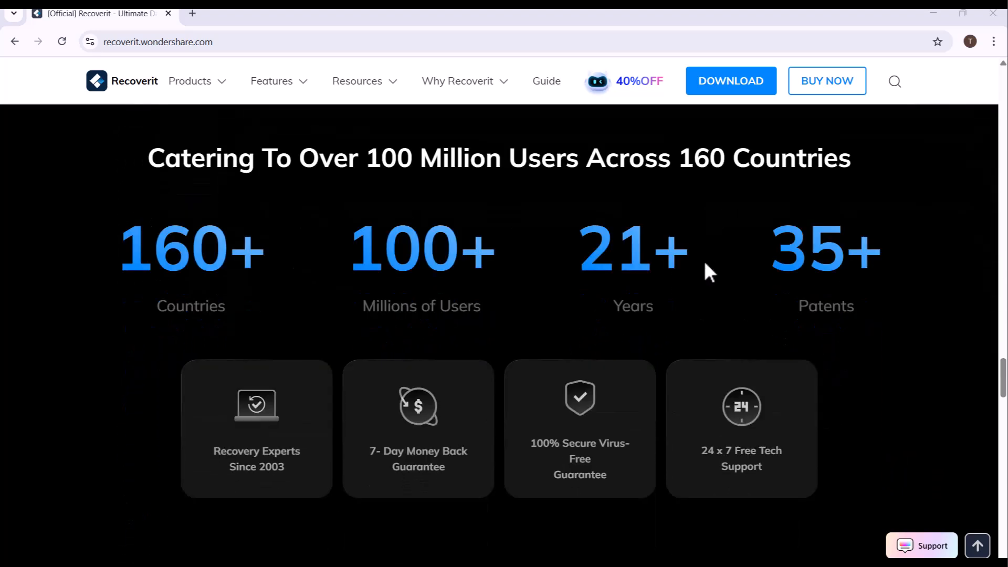
scroll(down, 3)
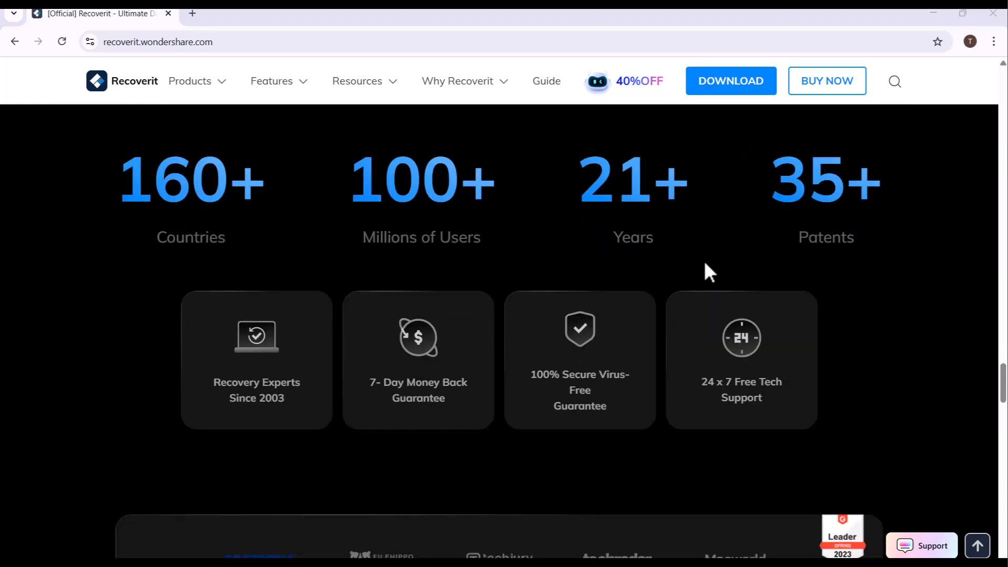
scroll(down, 3)
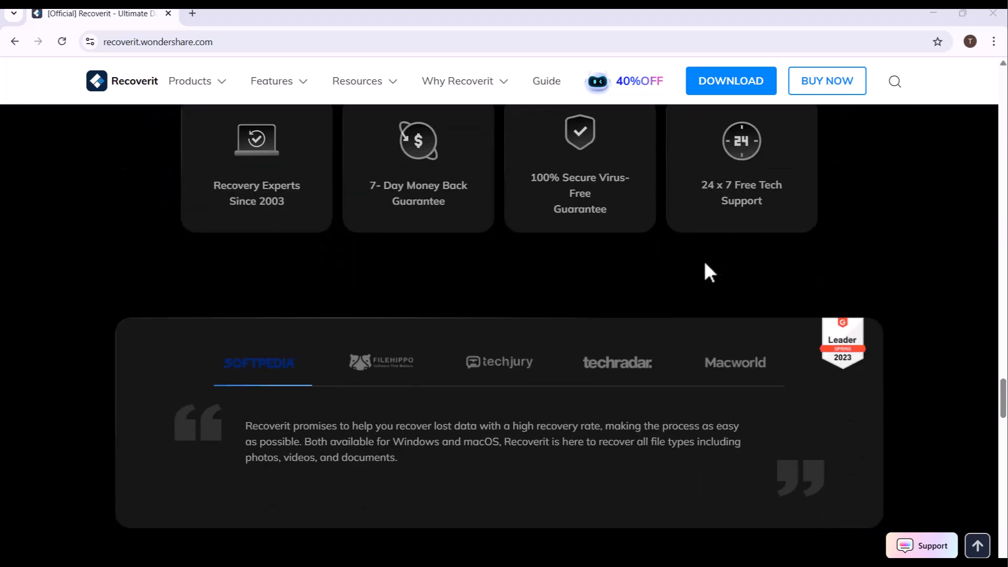
click(380, 296)
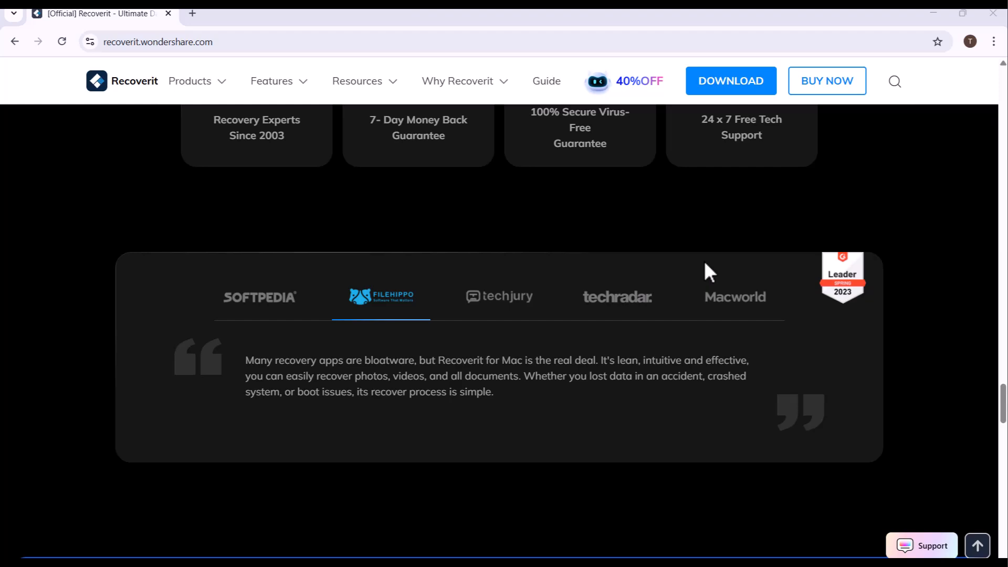
scroll(down, 3)
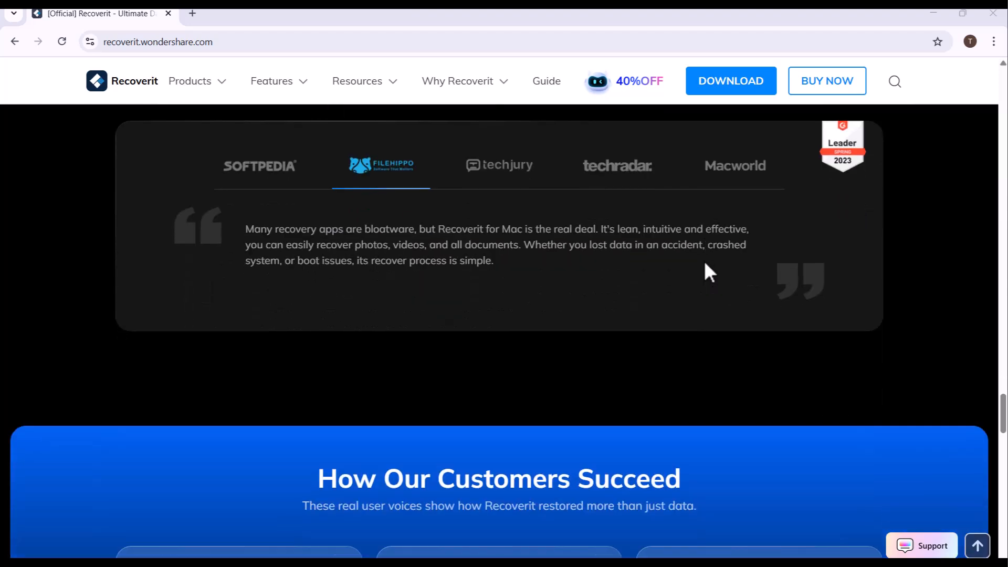
scroll(down, 3)
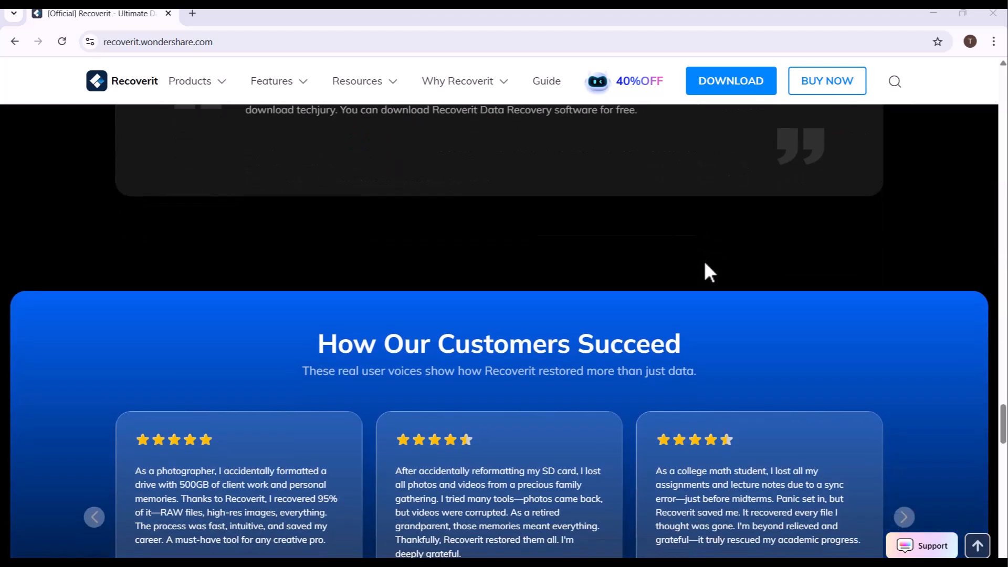
scroll(down, 3)
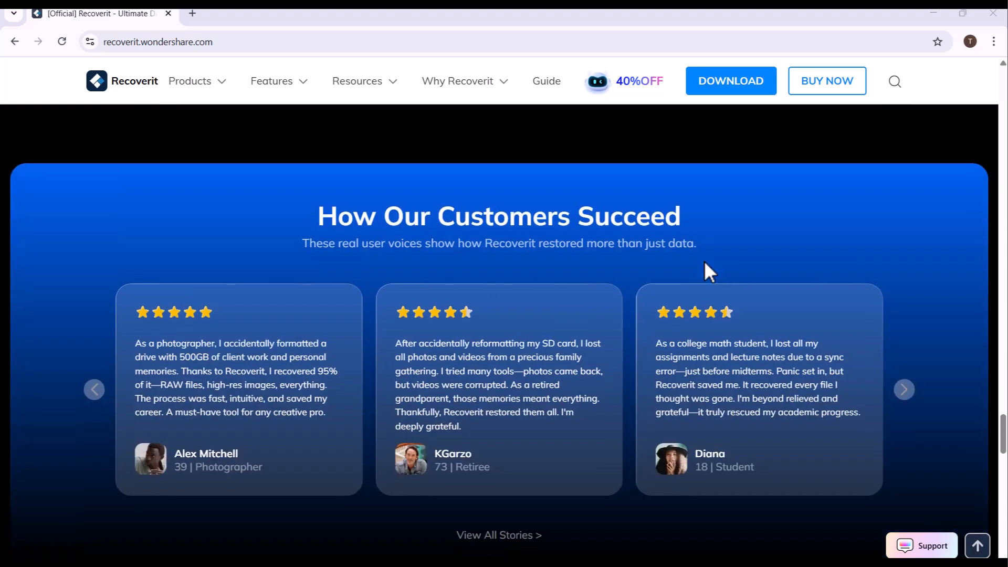
scroll(down, 3)
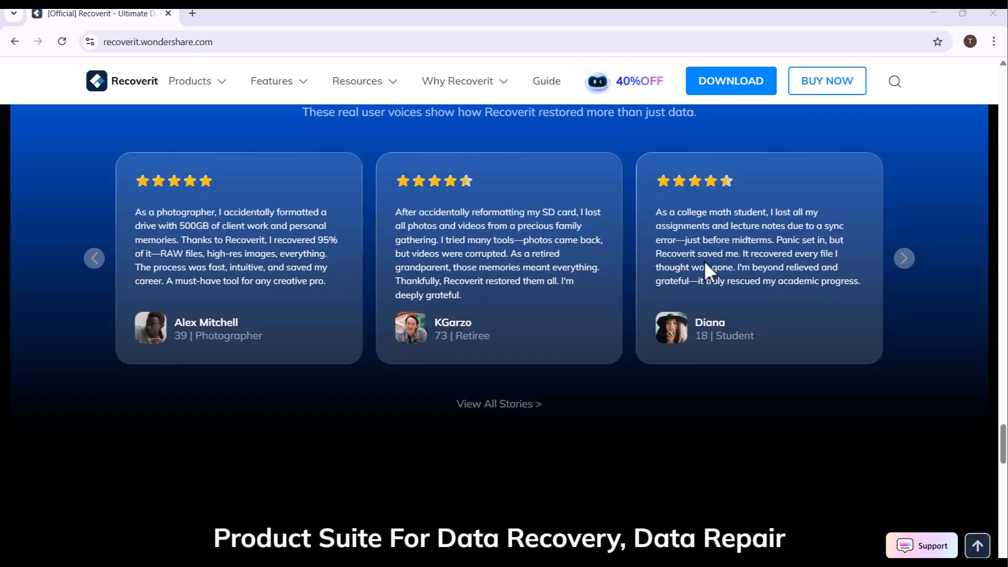
scroll(down, 3)
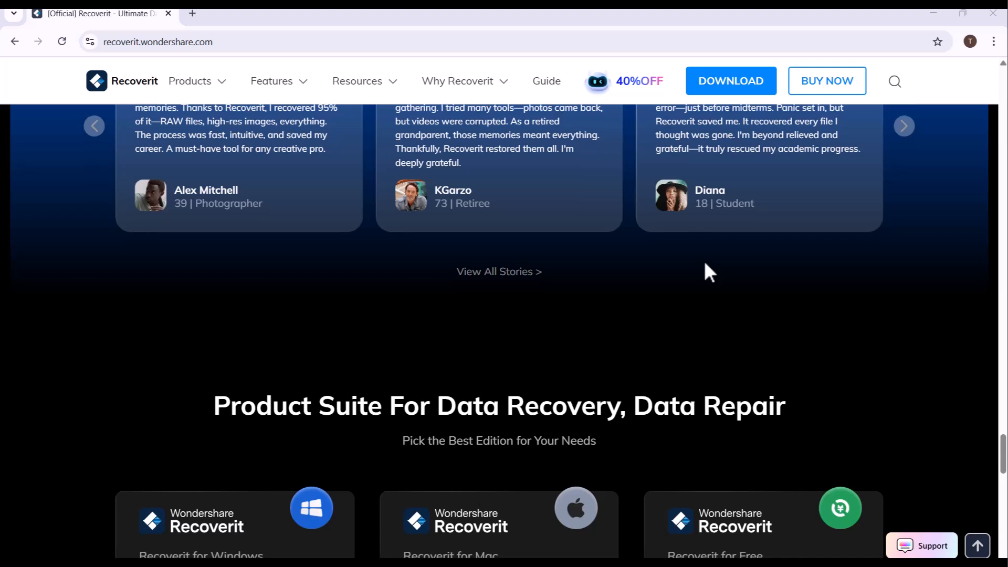
scroll(down, 3)
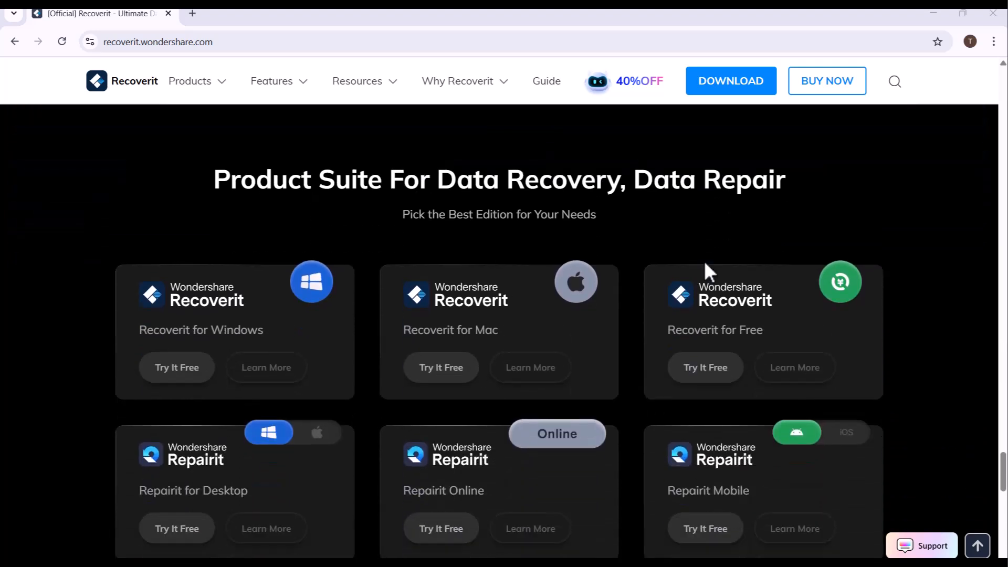
scroll(down, 3)
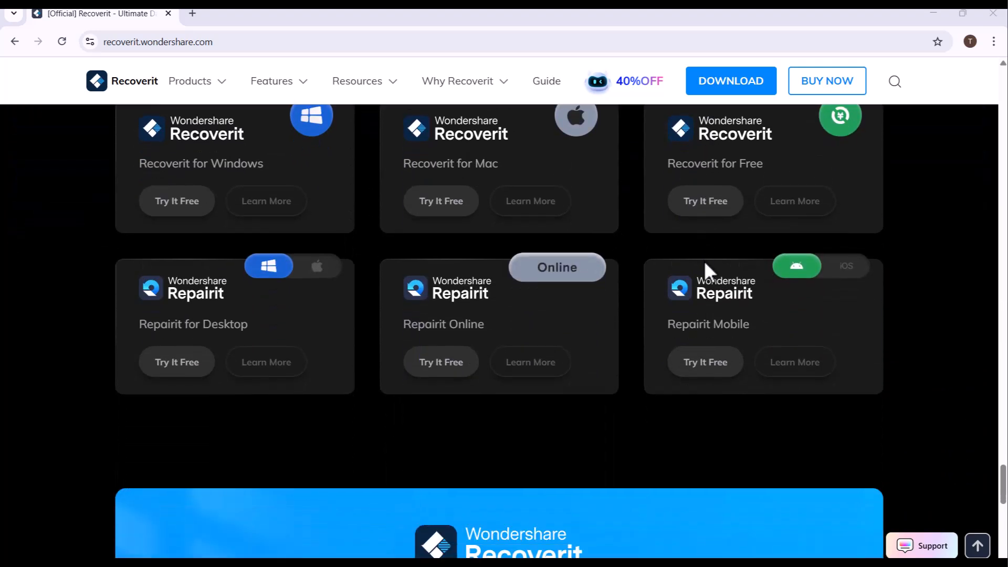
scroll(down, 3)
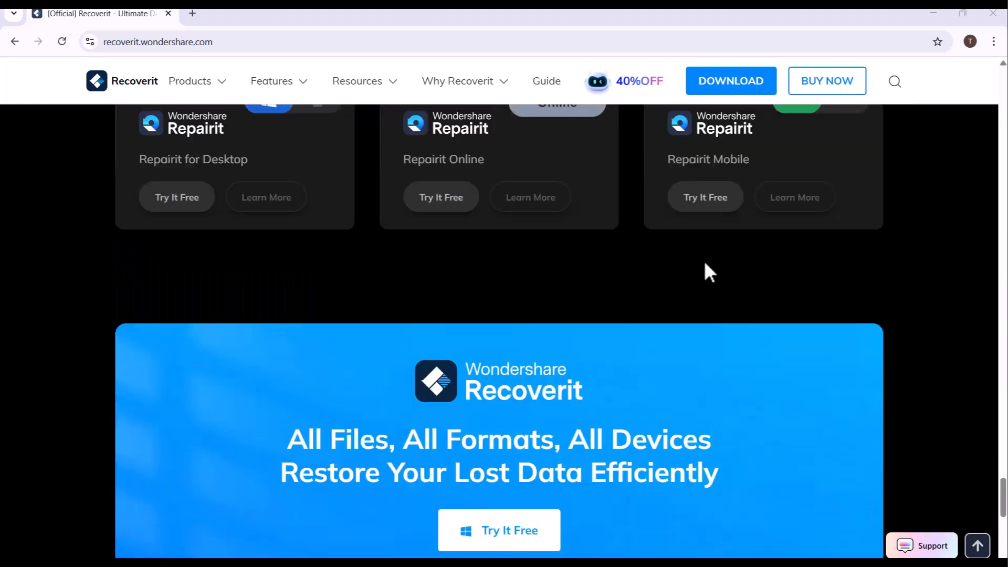
scroll(up, 3)
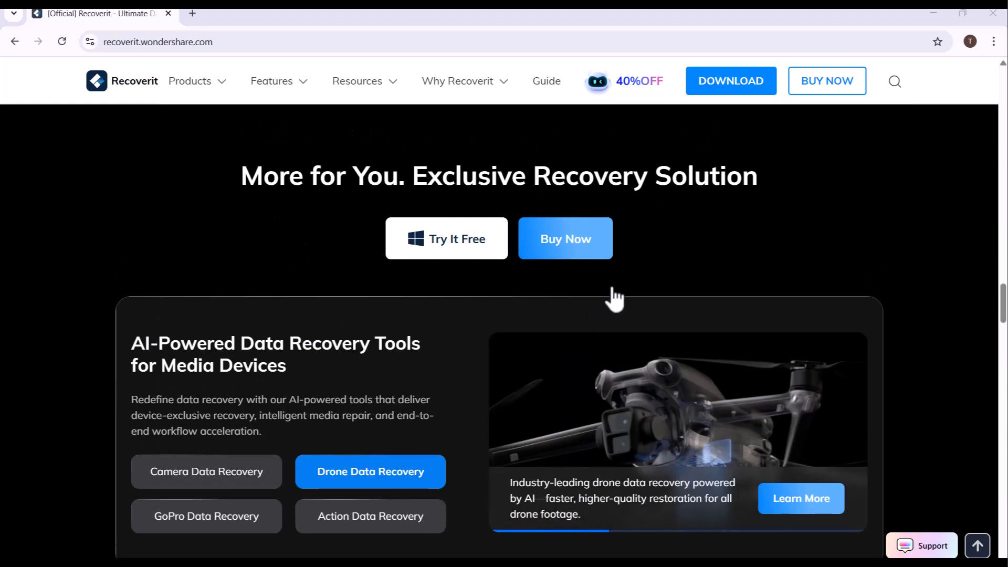
scroll(down, 3)
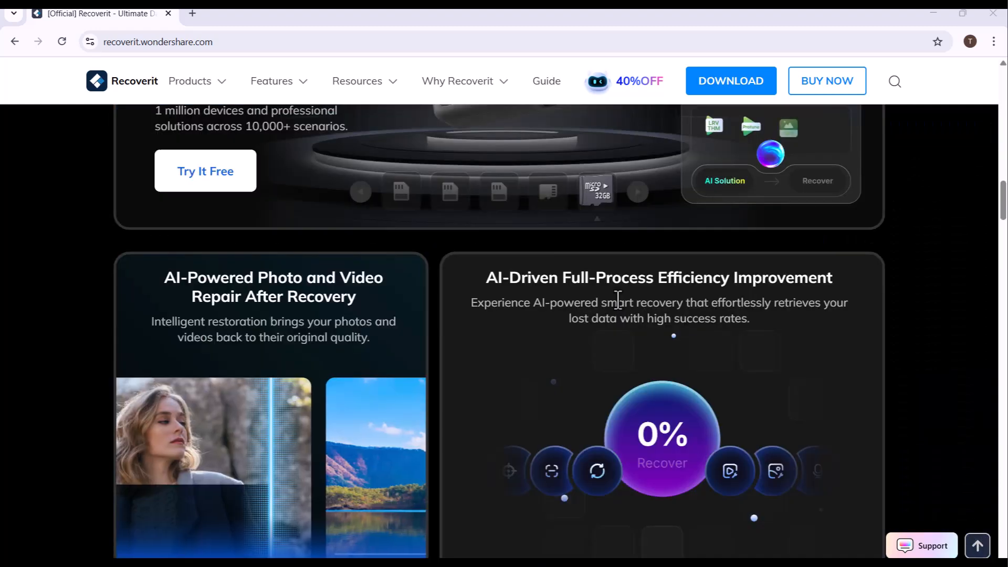
scroll(down, 3)
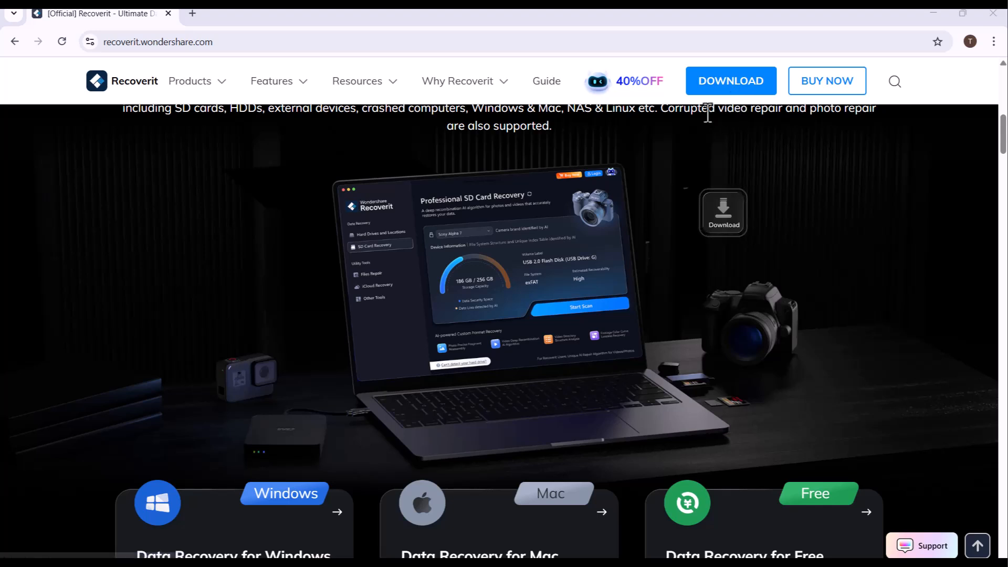
Run the downloaded Recoverit installer, accept the privacy policy and license agreement, and begin installation
click(731, 80)
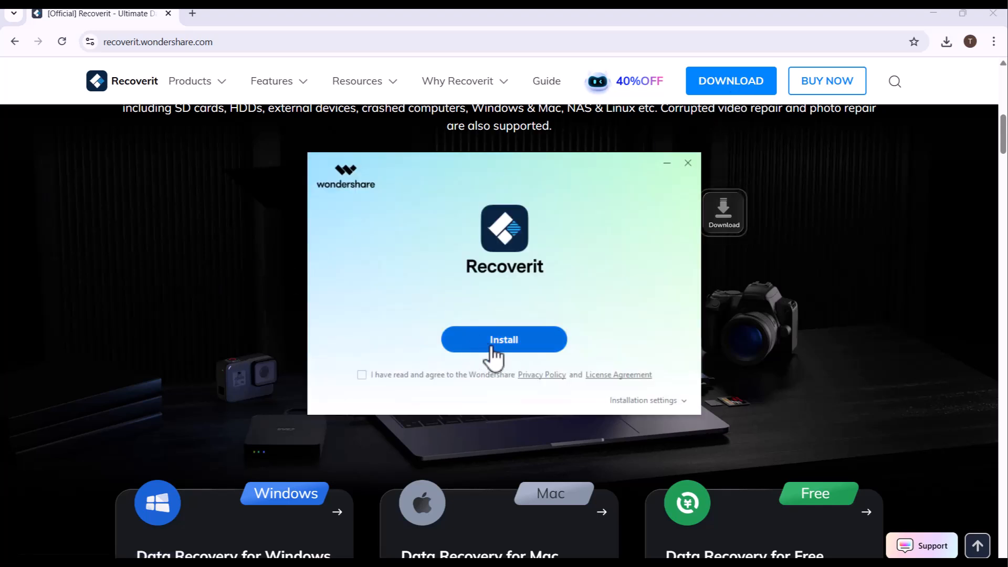
click(362, 375)
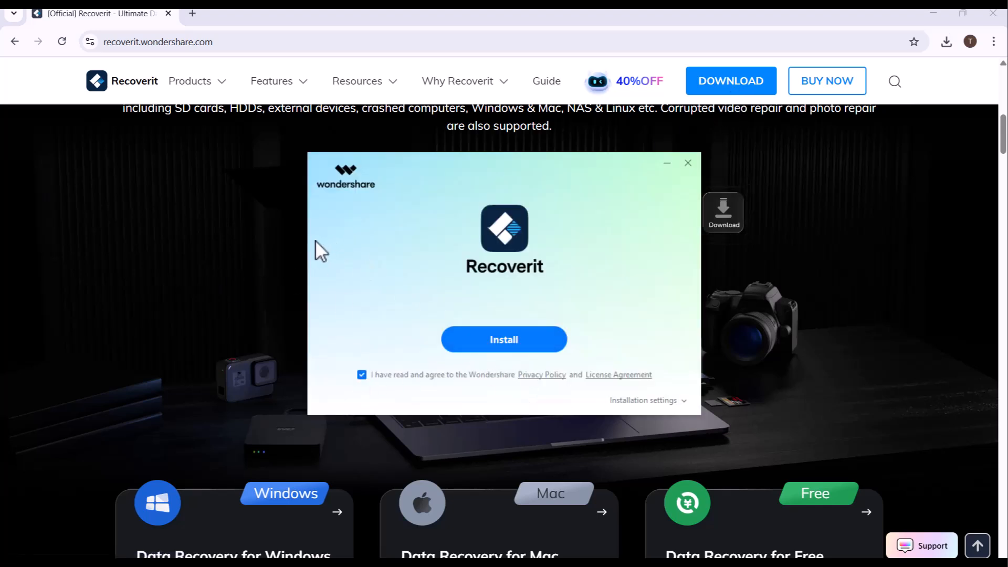
click(503, 339)
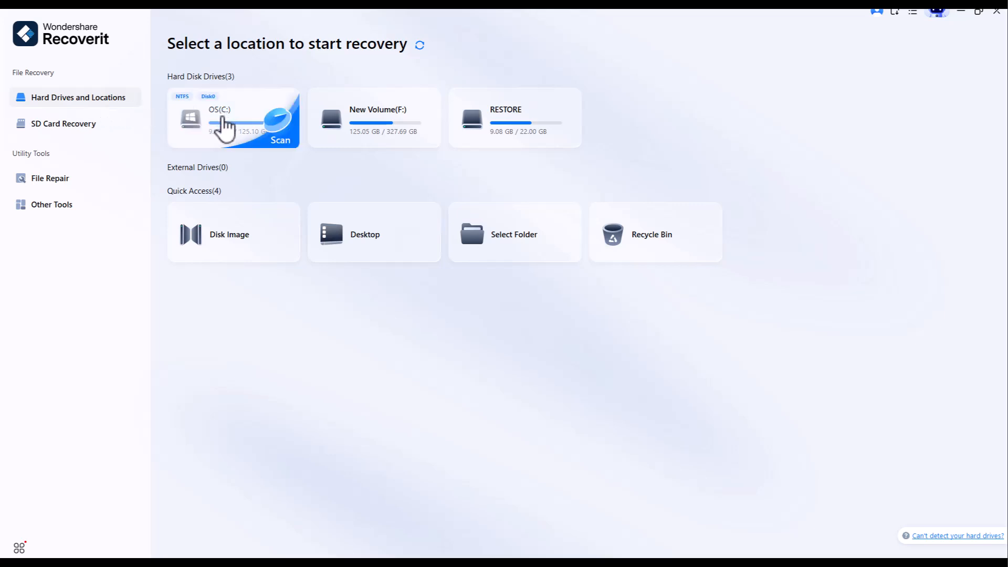
mouse_move(578, 128)
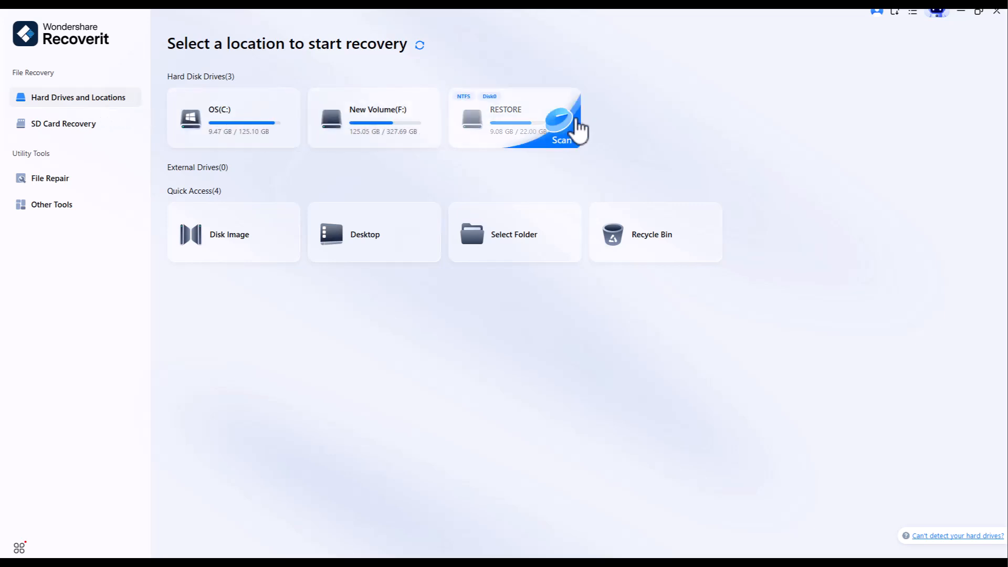
mouse_move(203, 209)
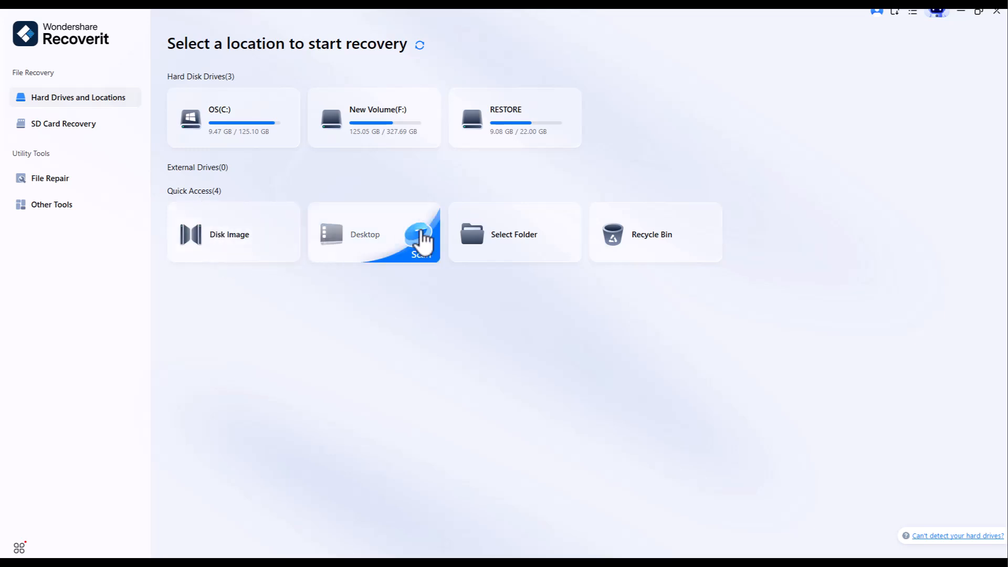
mouse_move(635, 260)
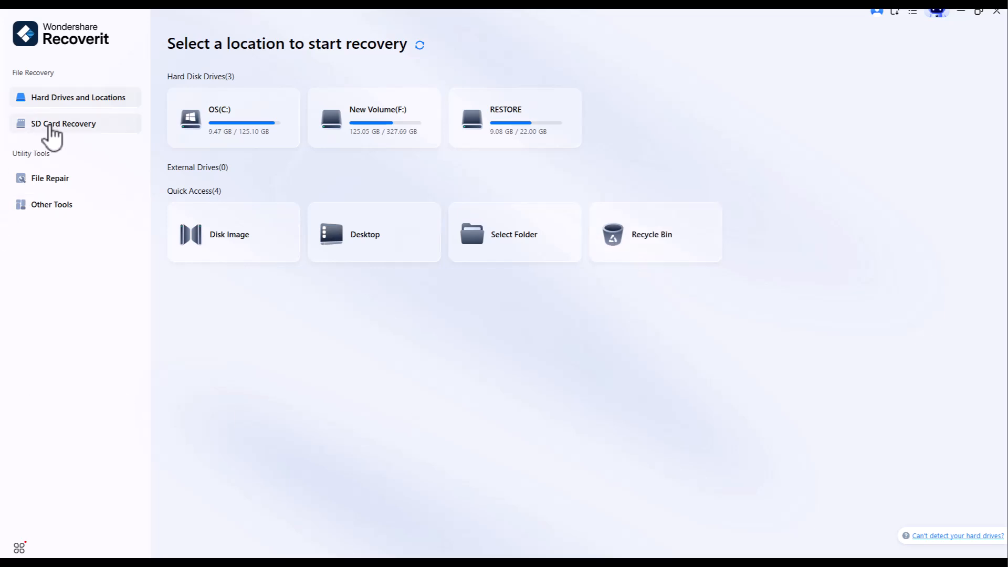
View the SD Card Recovery page, then the Corrupted File Repair tools for video, photo, document and AI photo enhancer
click(64, 124)
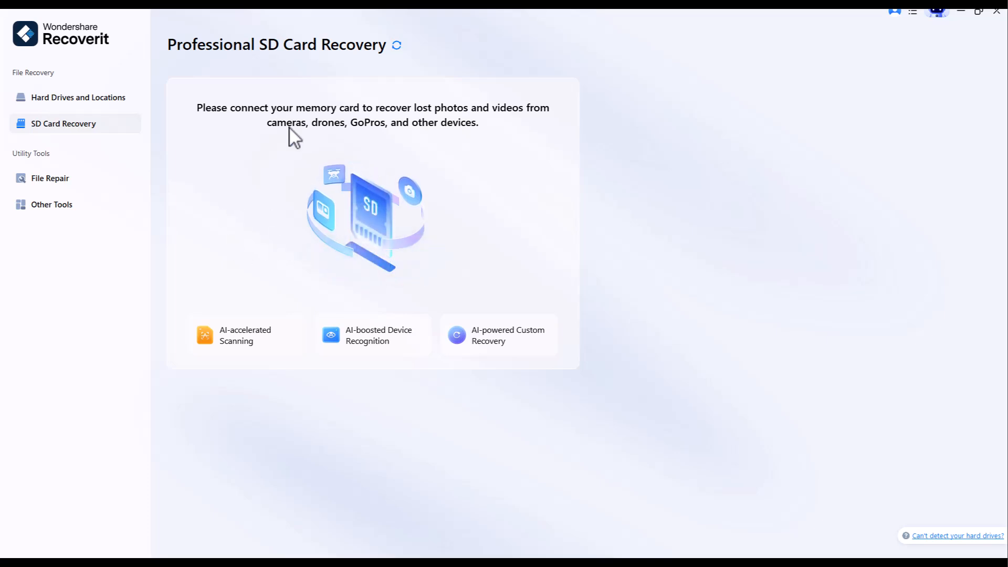
click(50, 179)
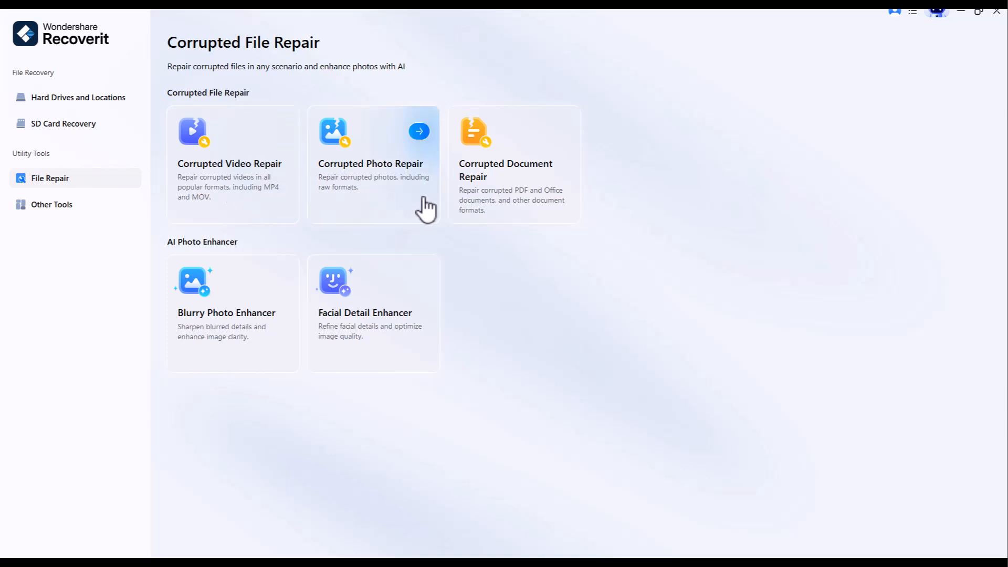
mouse_move(187, 340)
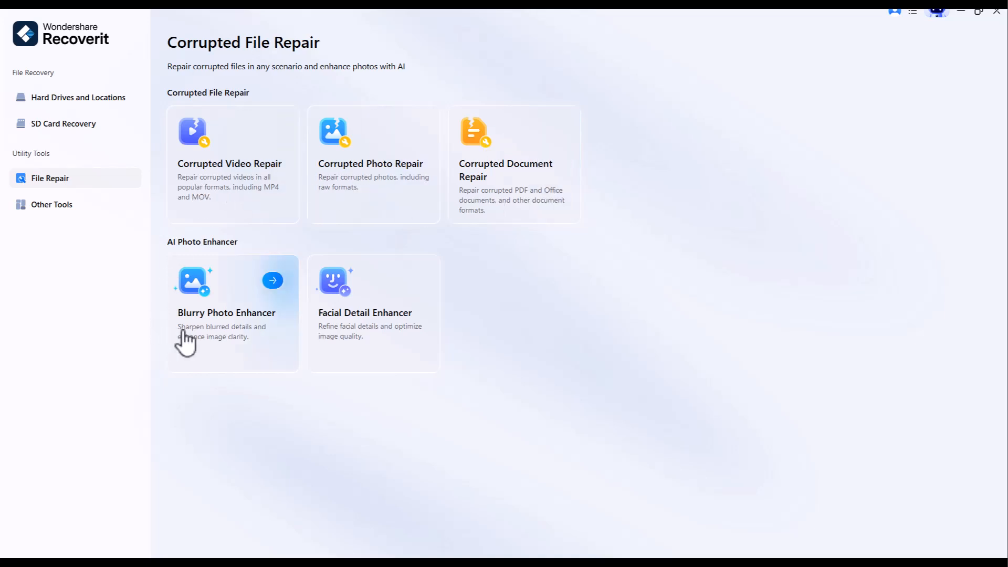
mouse_move(266, 330)
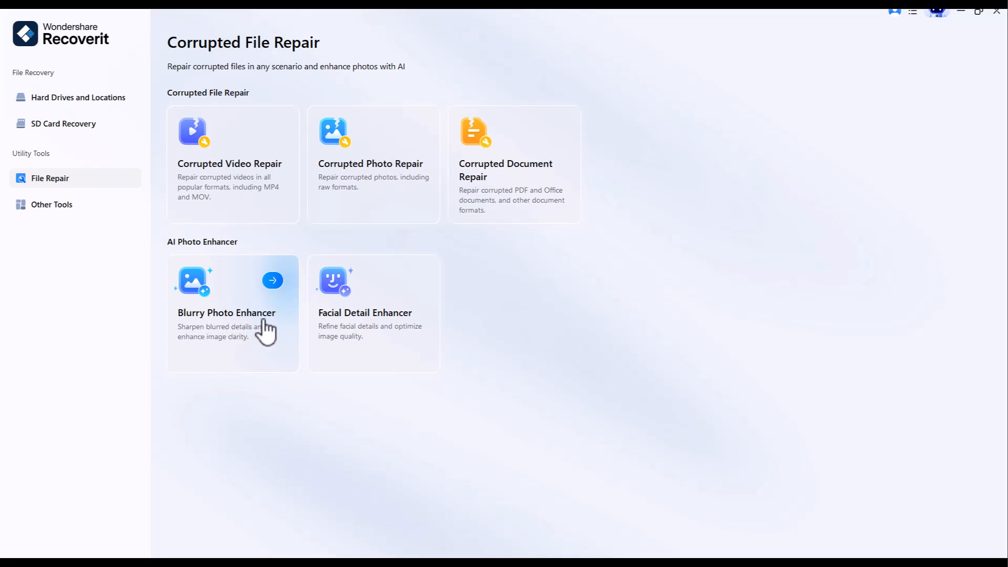
mouse_move(6, 209)
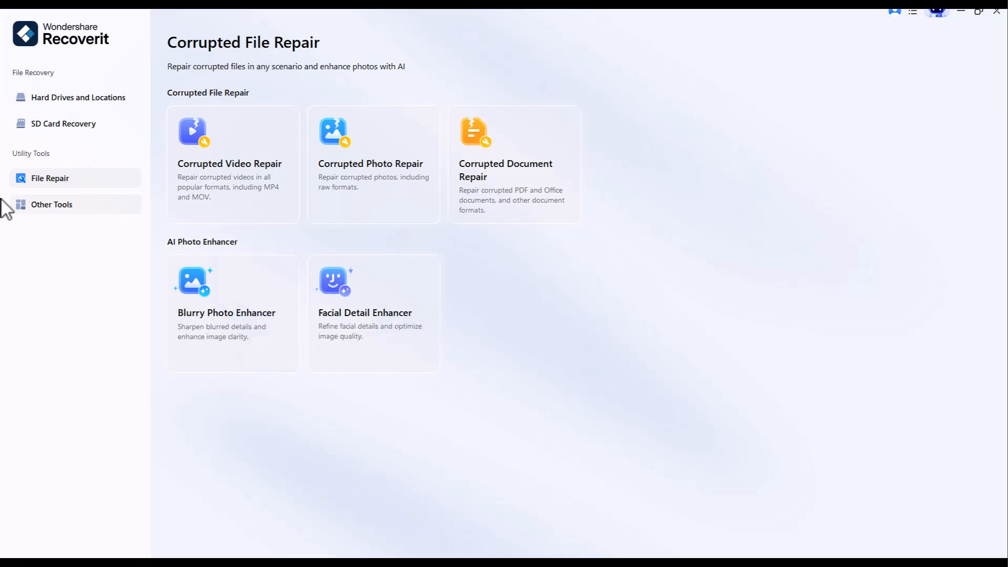
View the Other Tools section (NAS, Linux, OneDrive recovery), then return to Hard Drives and Locations
click(52, 205)
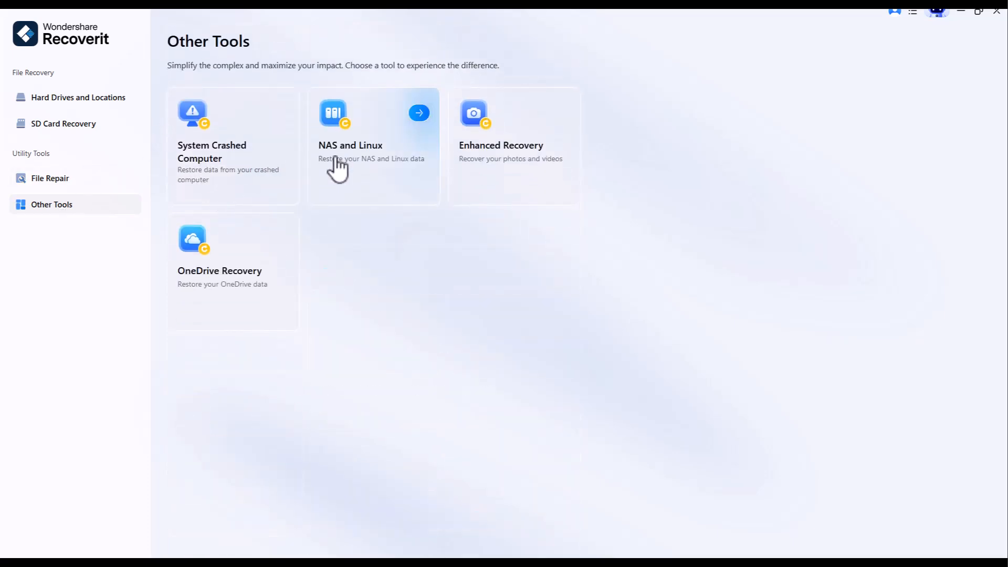
mouse_move(136, 329)
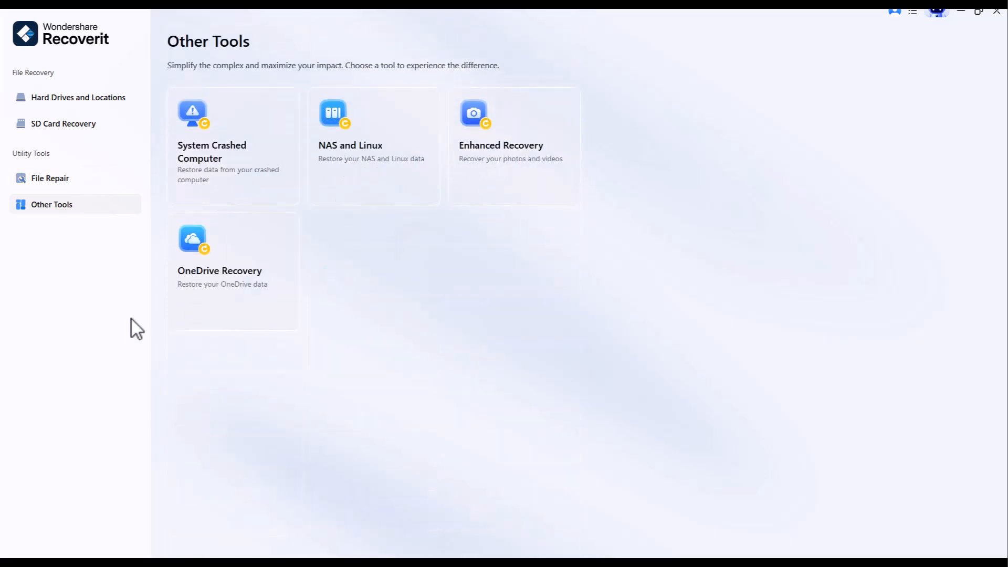
mouse_move(77, 96)
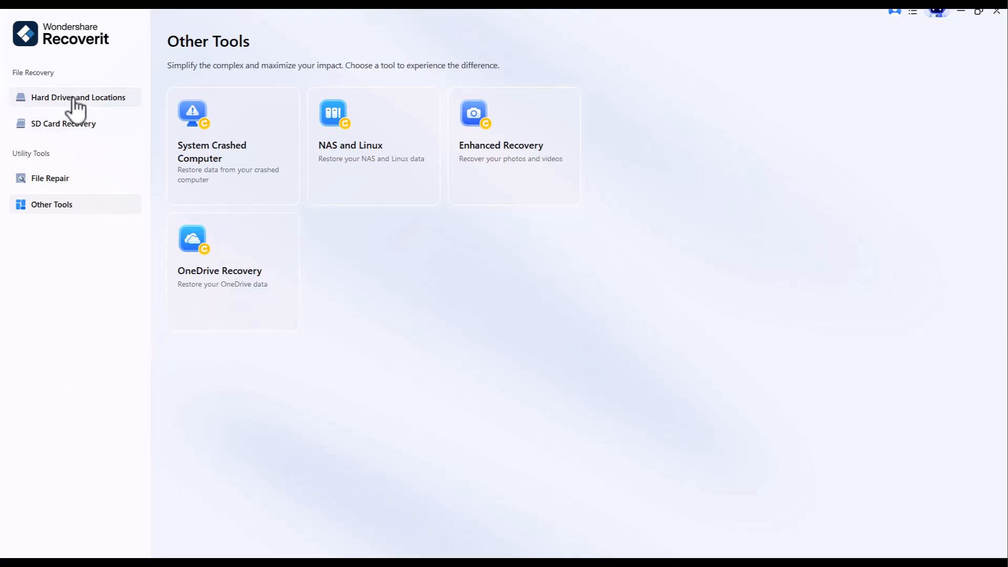
click(78, 96)
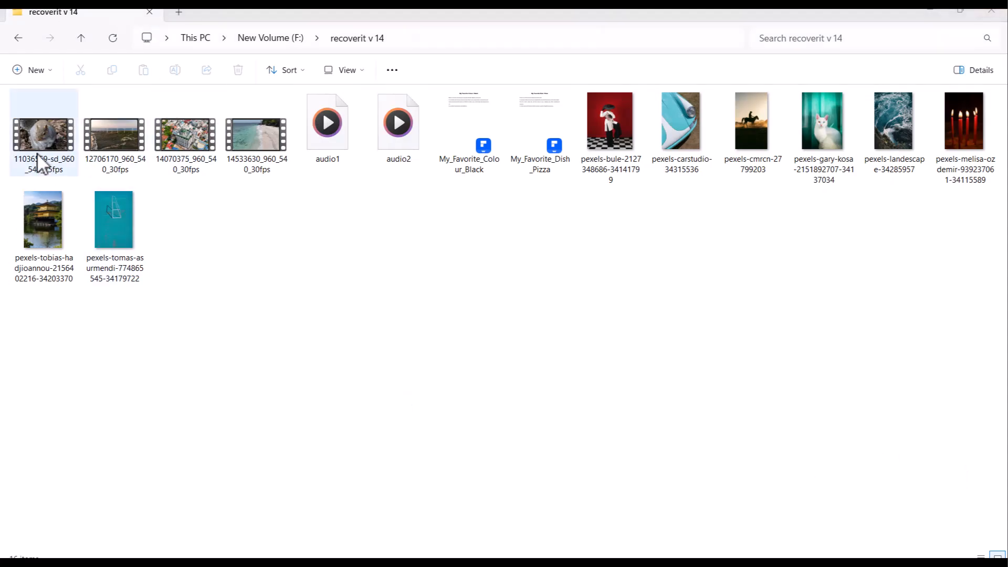
Preview the test videos, the audio1 file and the Black and Pizza PDF documents in F:\recoverit v 14
double_click(43, 136)
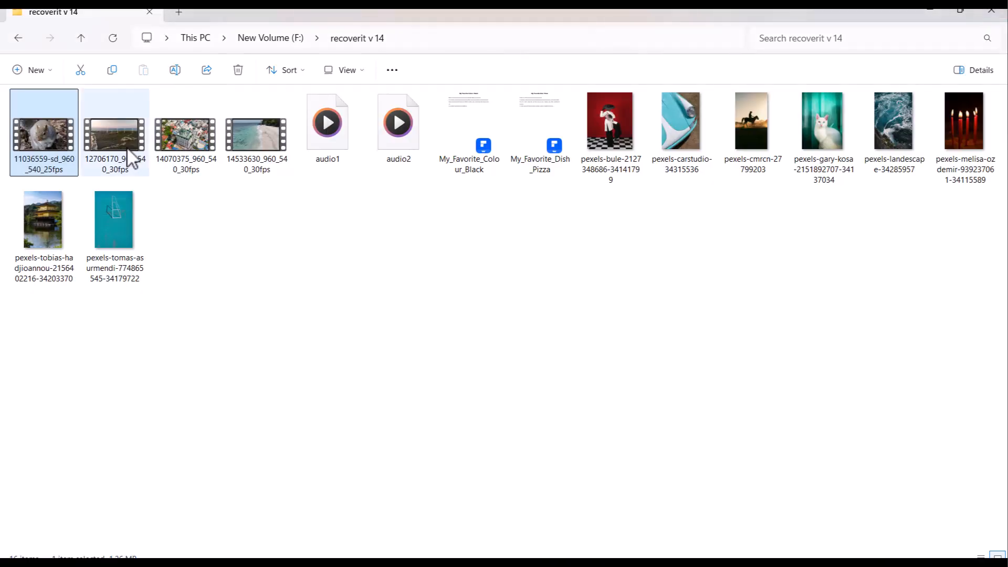
double_click(114, 121)
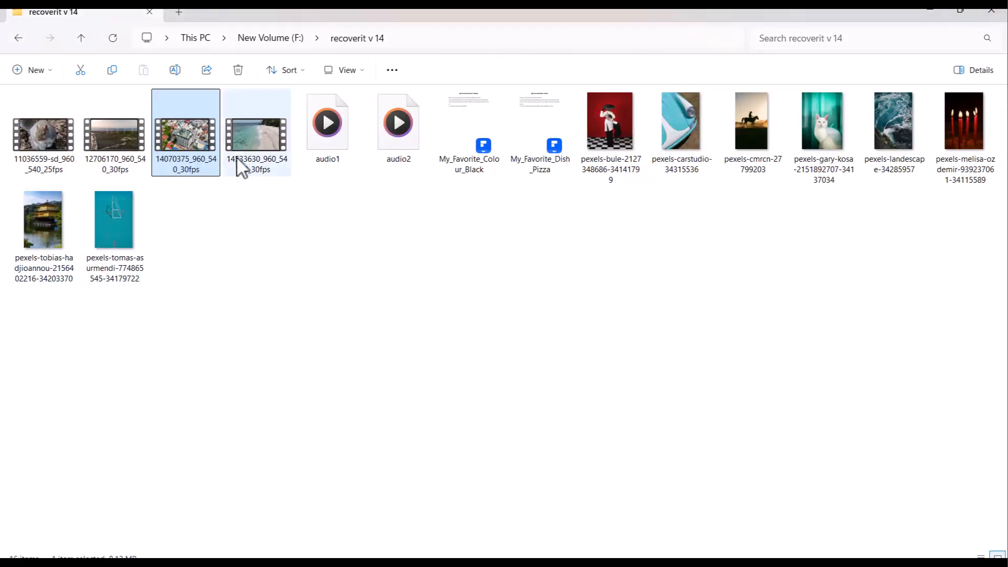
double_click(256, 121)
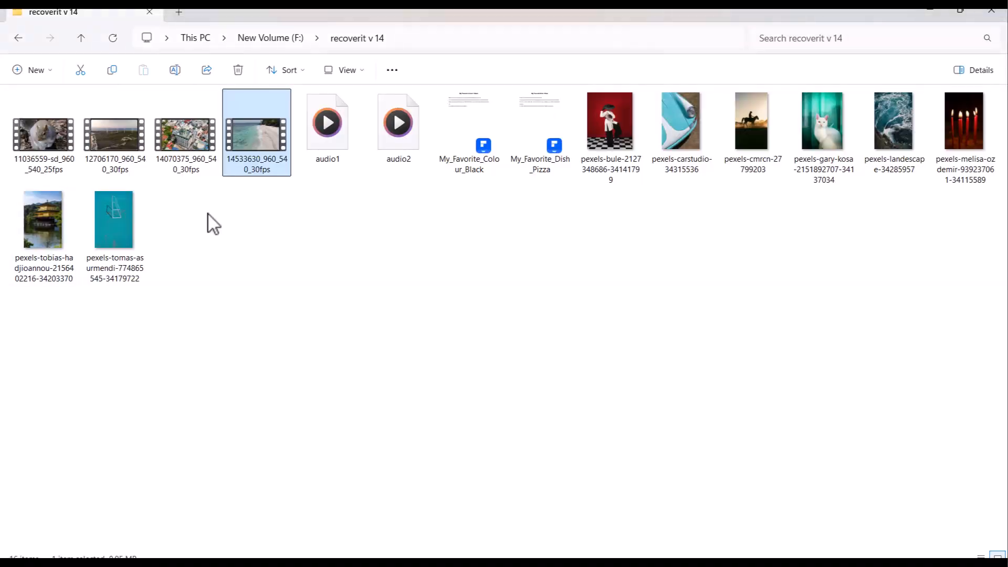
double_click(327, 121)
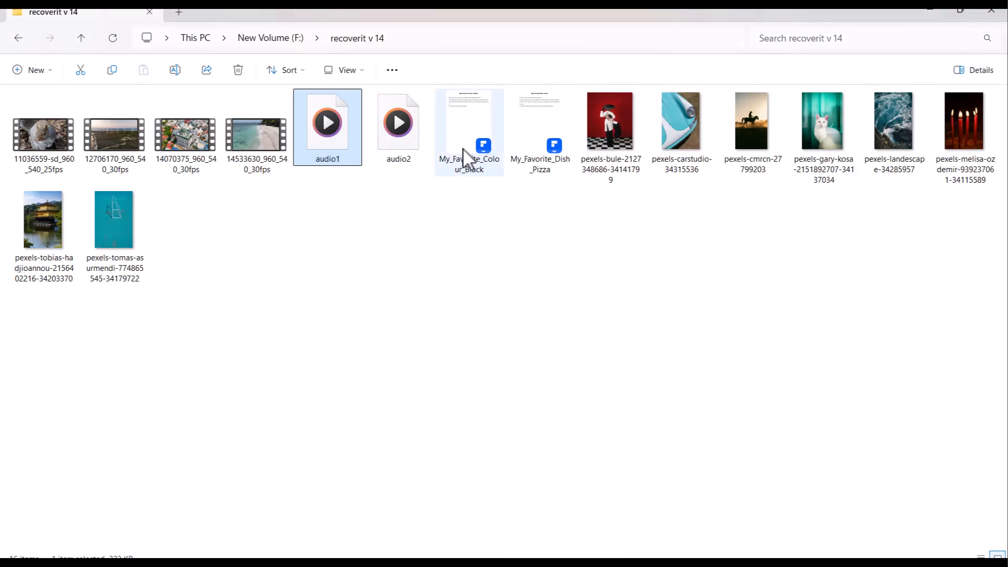
double_click(468, 127)
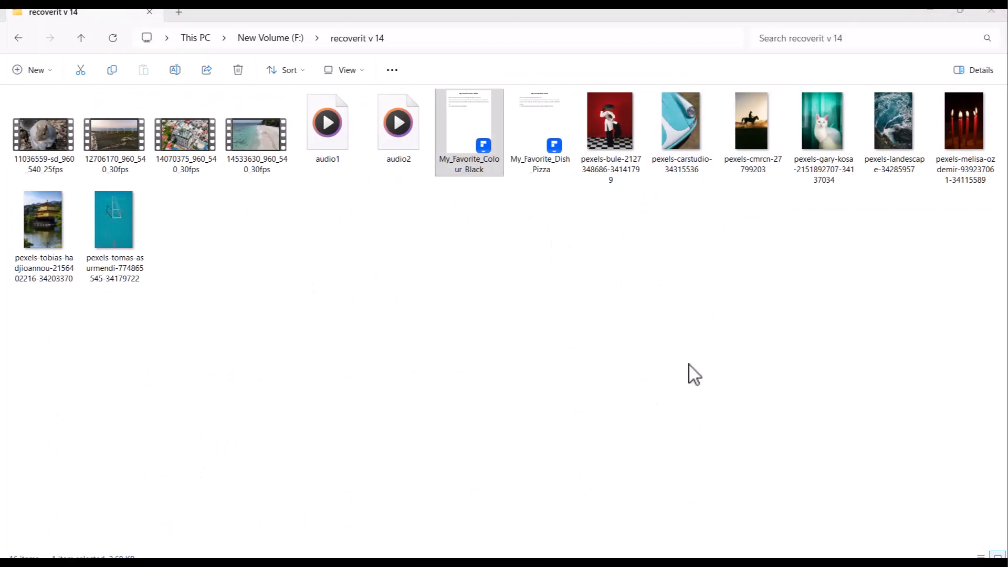
double_click(539, 121)
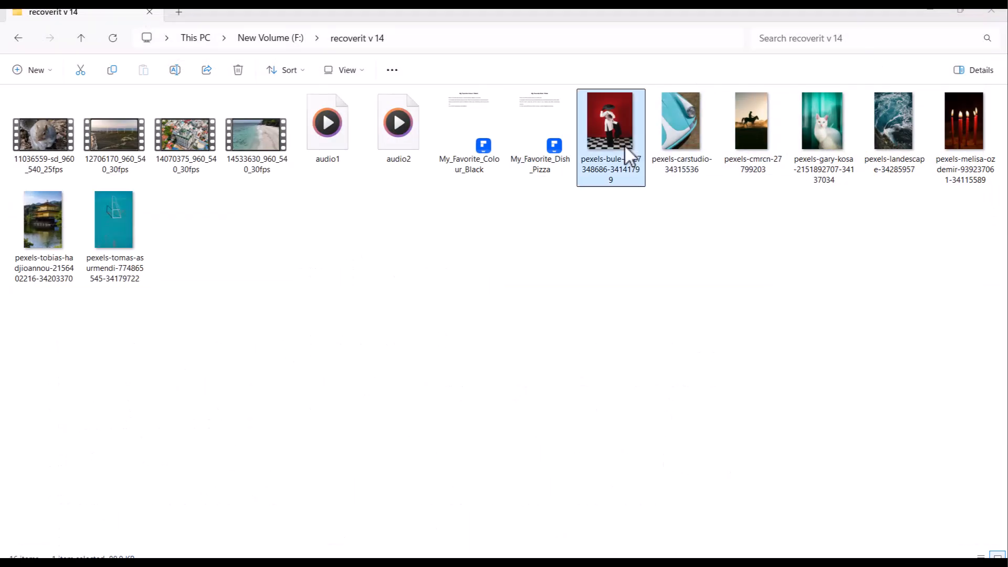
Preview the test photos, including the woman in white, in Photos and close the viewer
double_click(609, 118)
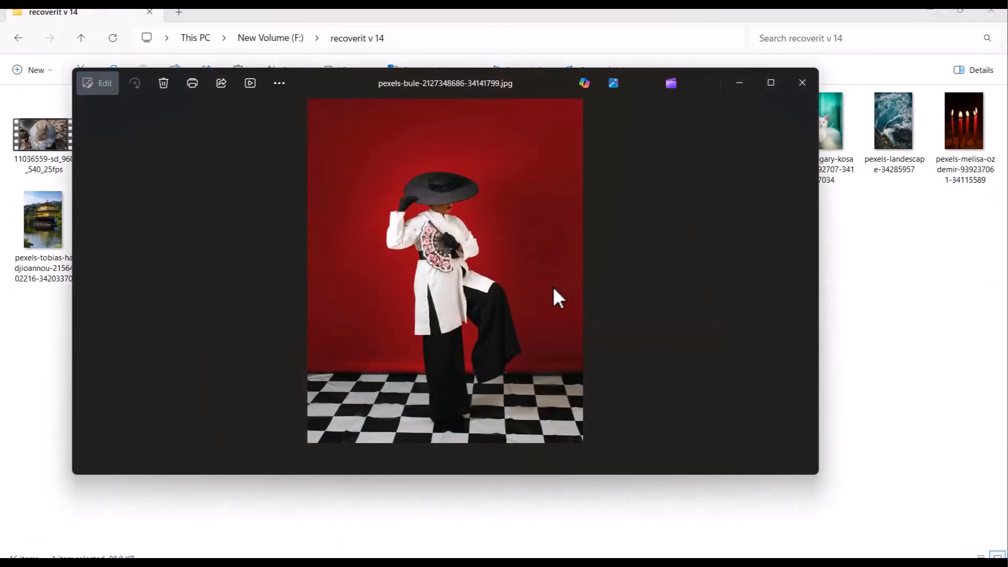
click(805, 271)
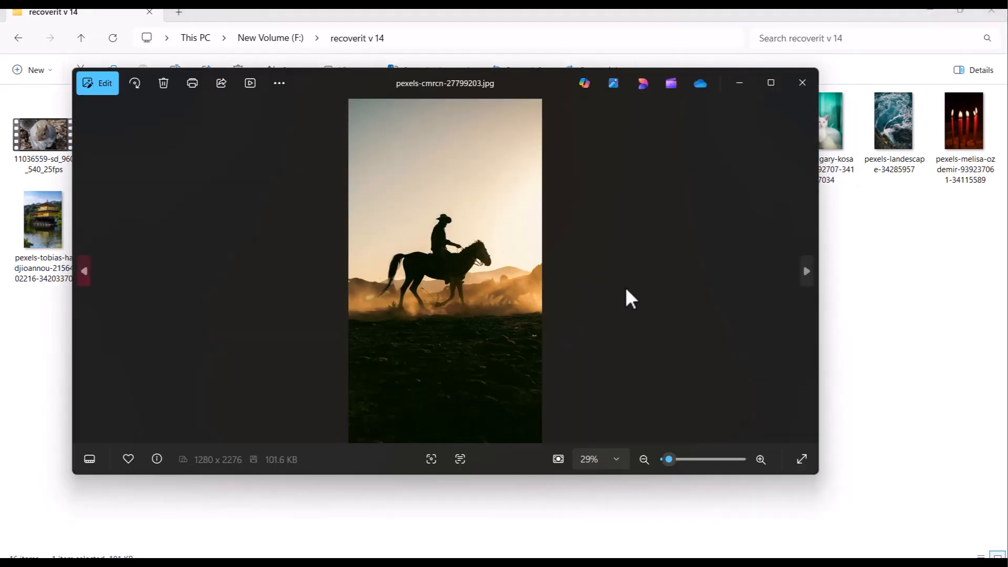
click(801, 82)
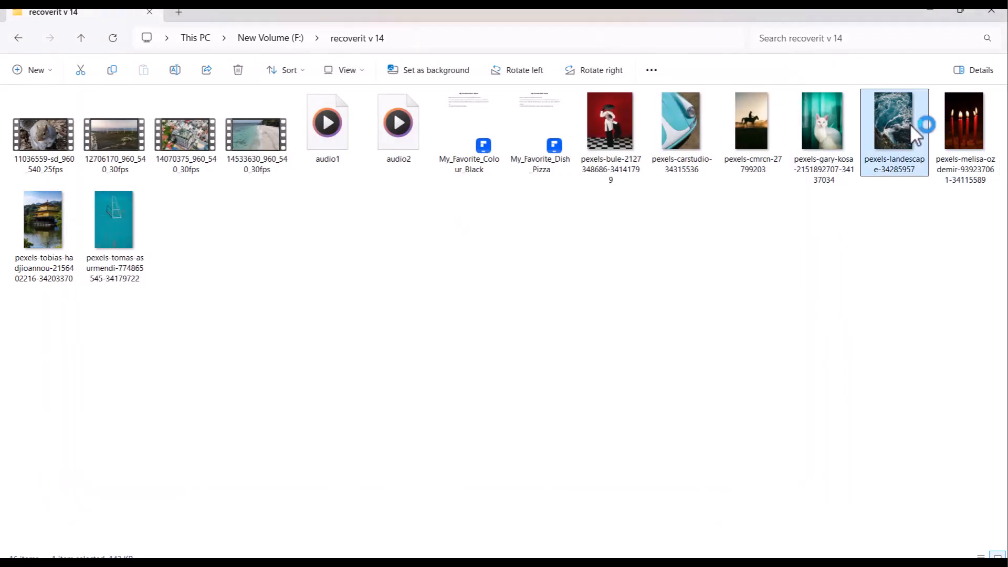
double_click(113, 219)
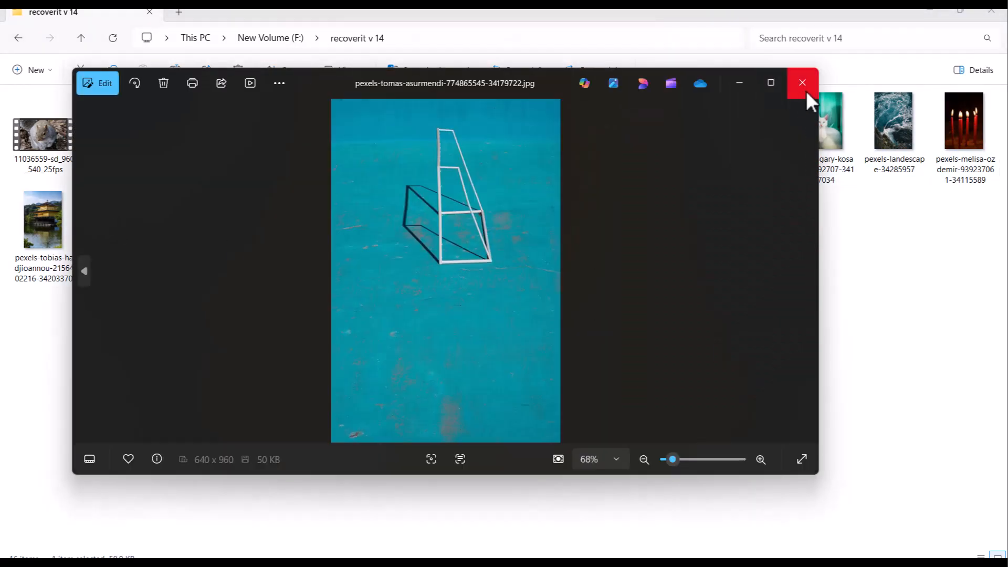
click(801, 83)
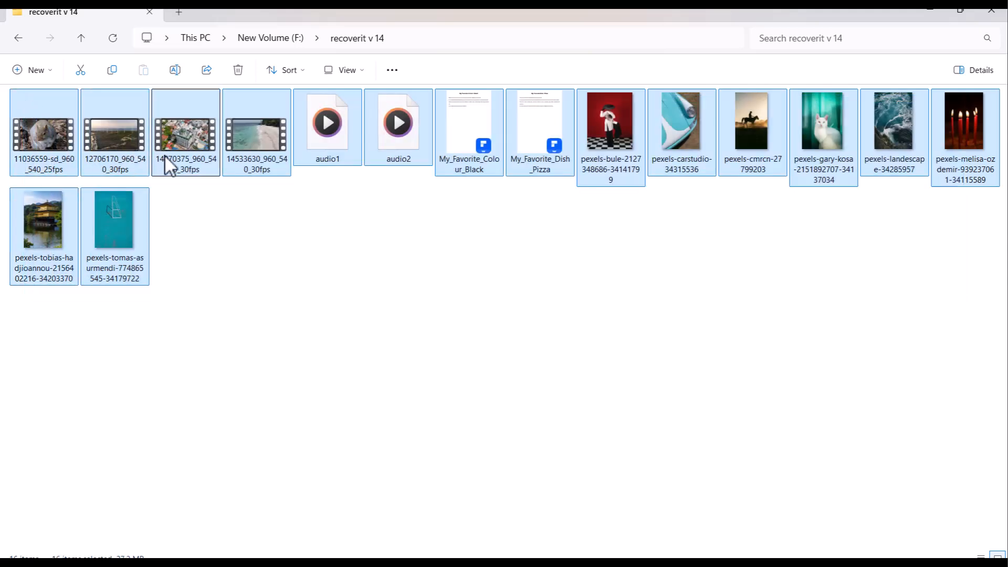
mouse_move(360, 190)
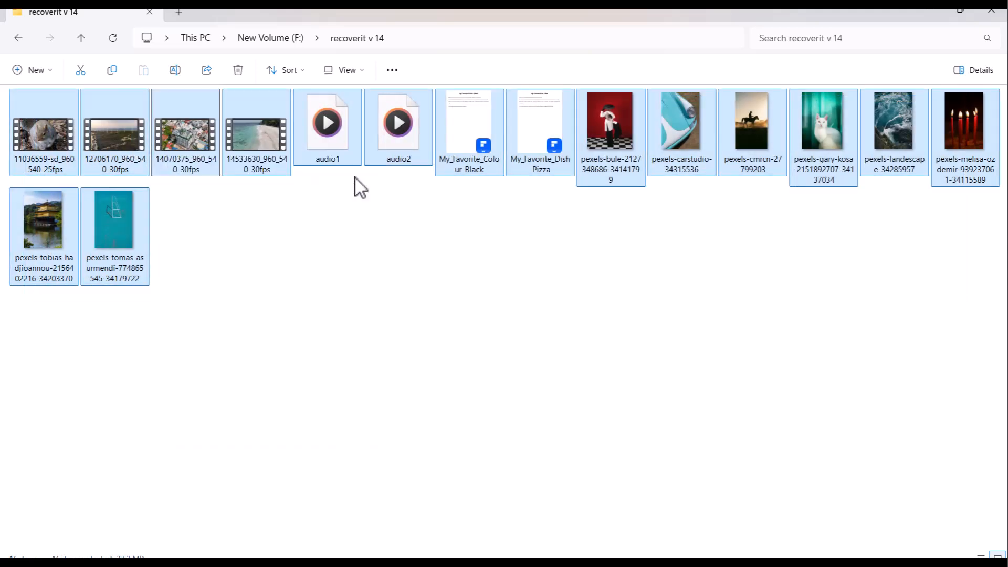
Start a scan of the recoverit v 14 folder under New Volume (F:) via Select Folder
click(237, 69)
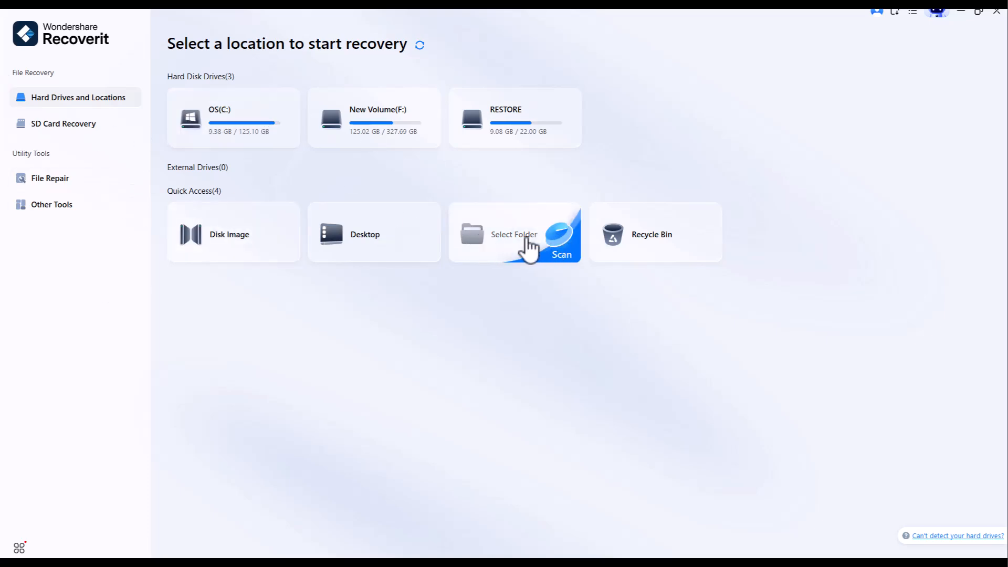
click(514, 234)
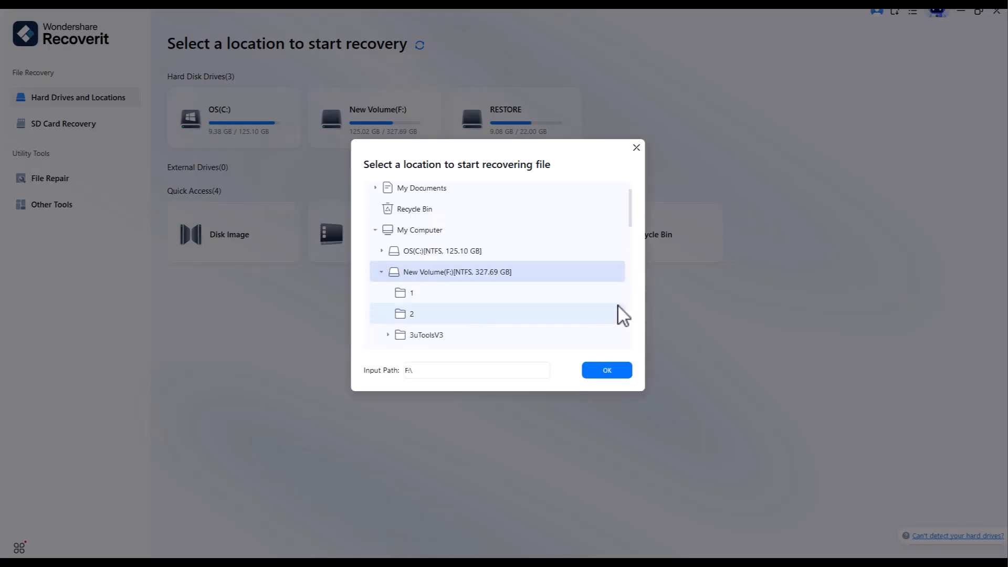
click(432, 283)
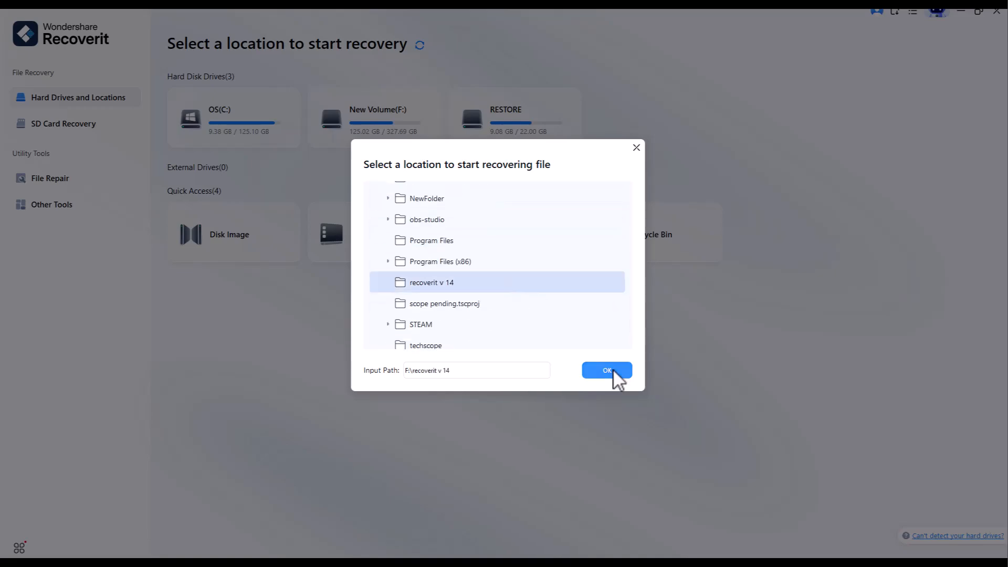
click(605, 370)
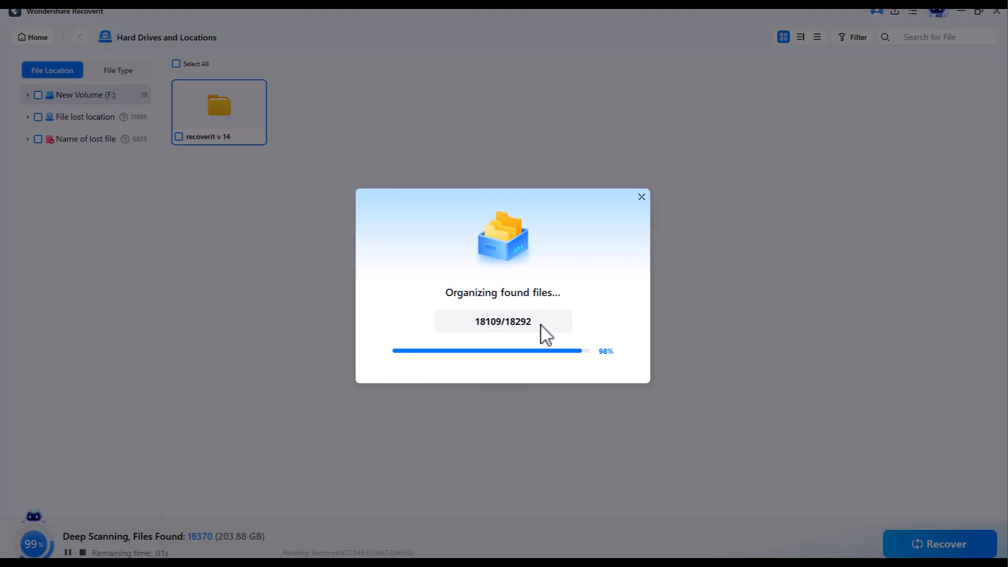
mouse_move(512, 367)
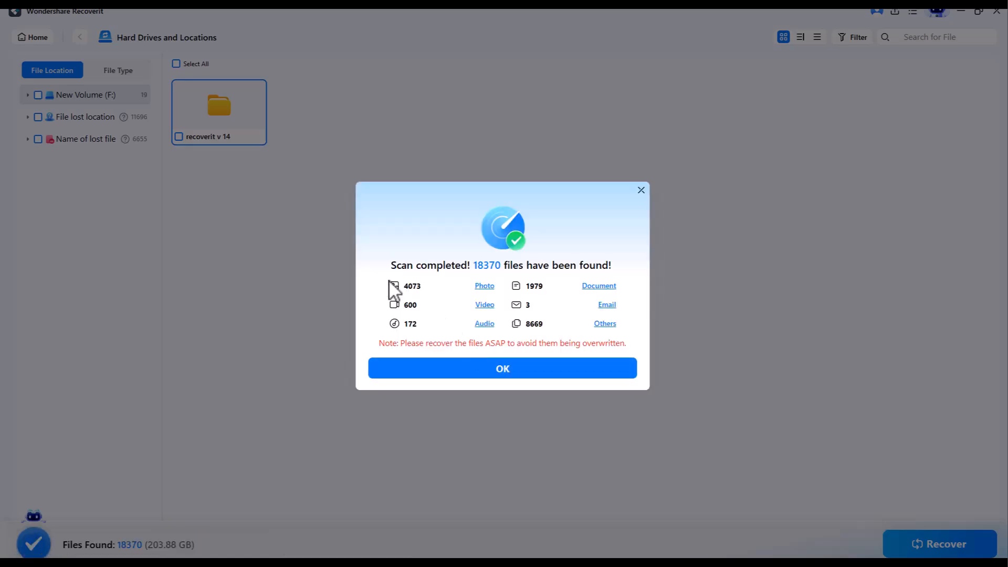
Dismiss the scan summary and preview the found photo of the woman in white
click(502, 369)
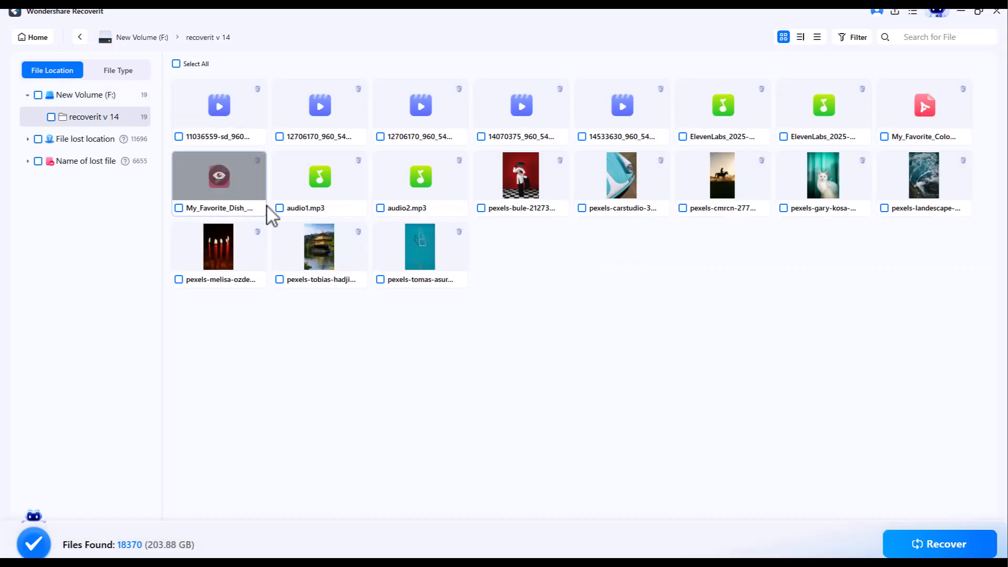
mouse_move(521, 175)
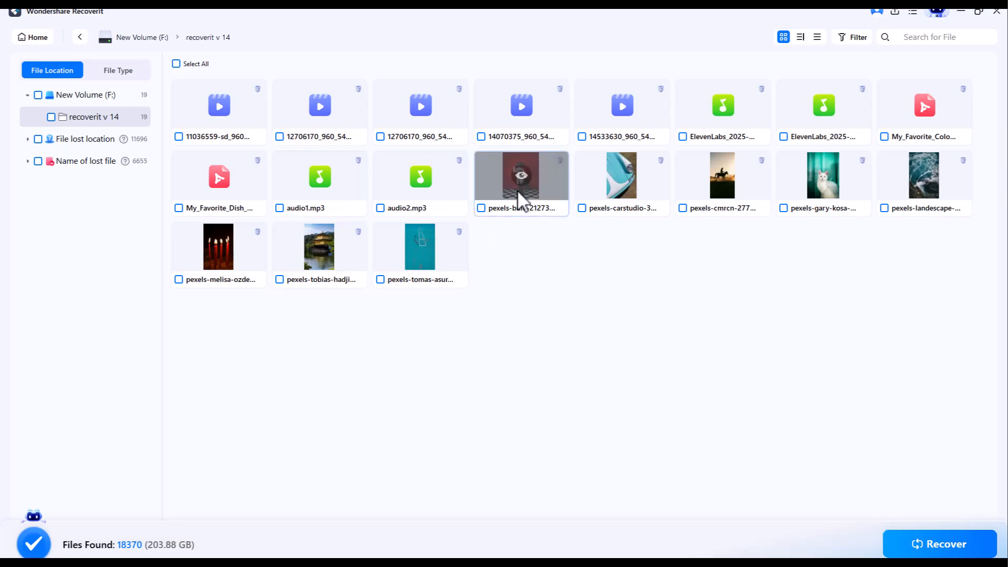
double_click(521, 175)
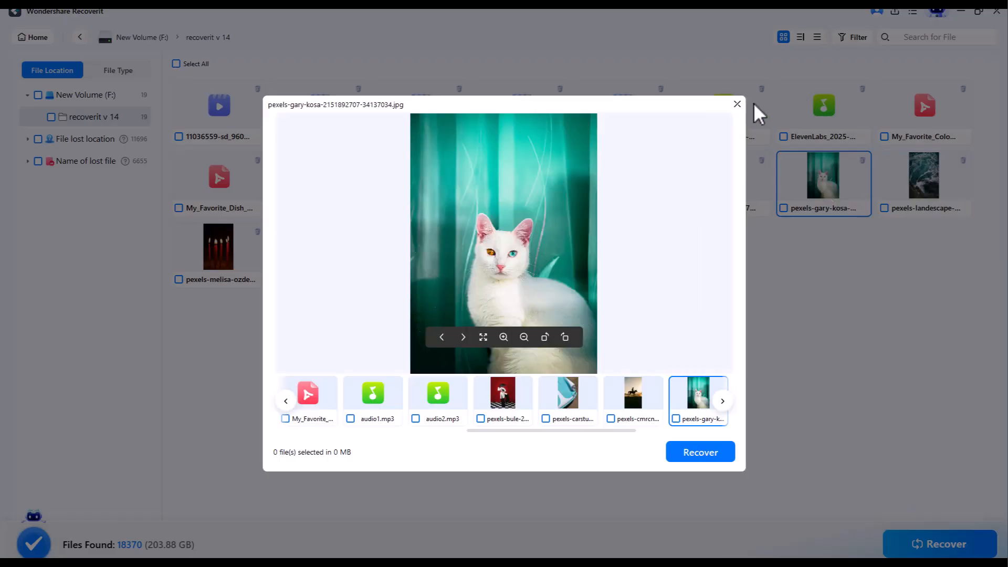
click(737, 104)
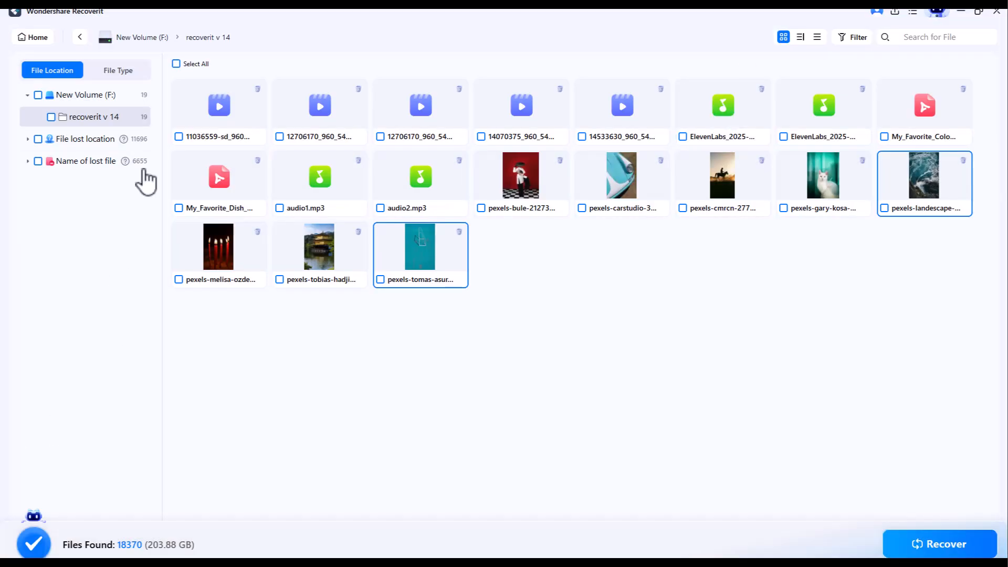
click(380, 136)
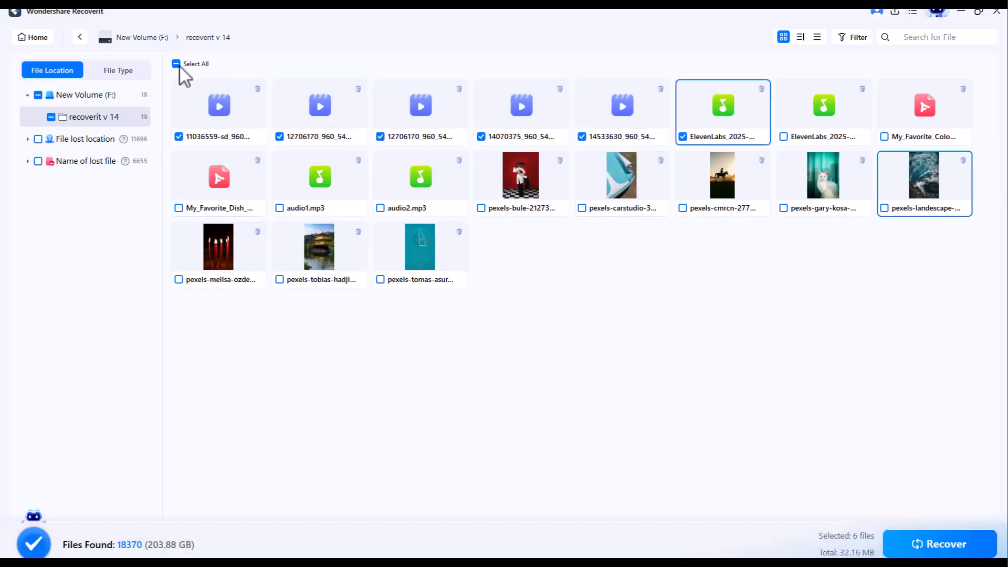
Select all 19 found files and recover them to drive OS (C:)
click(177, 64)
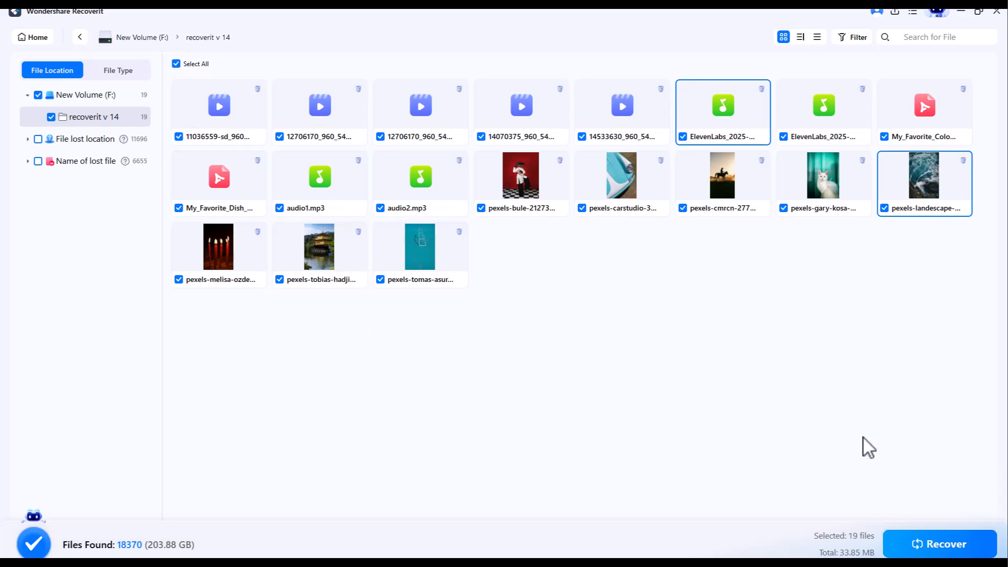
click(939, 544)
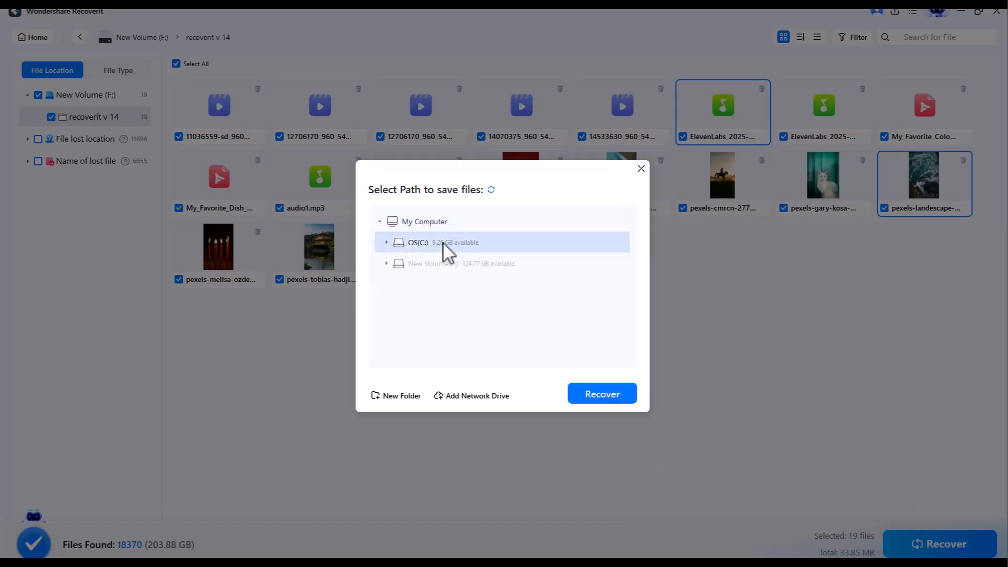
click(600, 393)
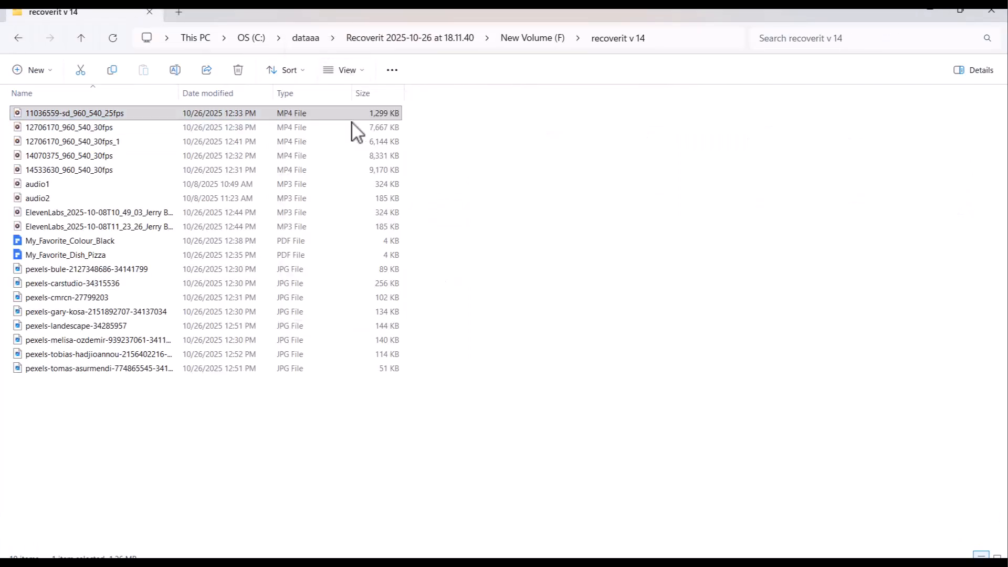
Show the recovered files as large thumbnails and verify the My_Favorite_Dish_Pizza PDF and white cat photo open correctly
click(348, 69)
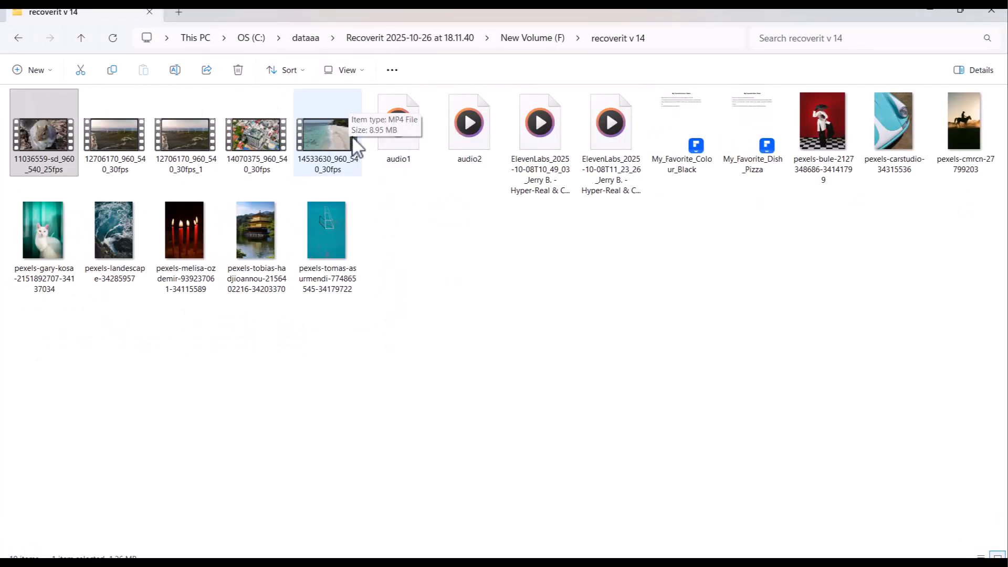
mouse_move(121, 320)
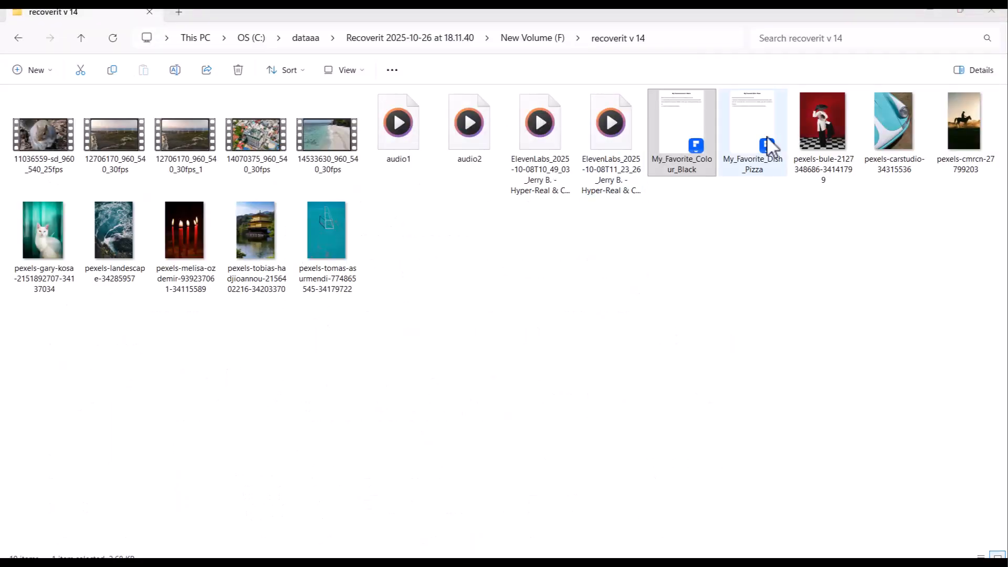
double_click(753, 132)
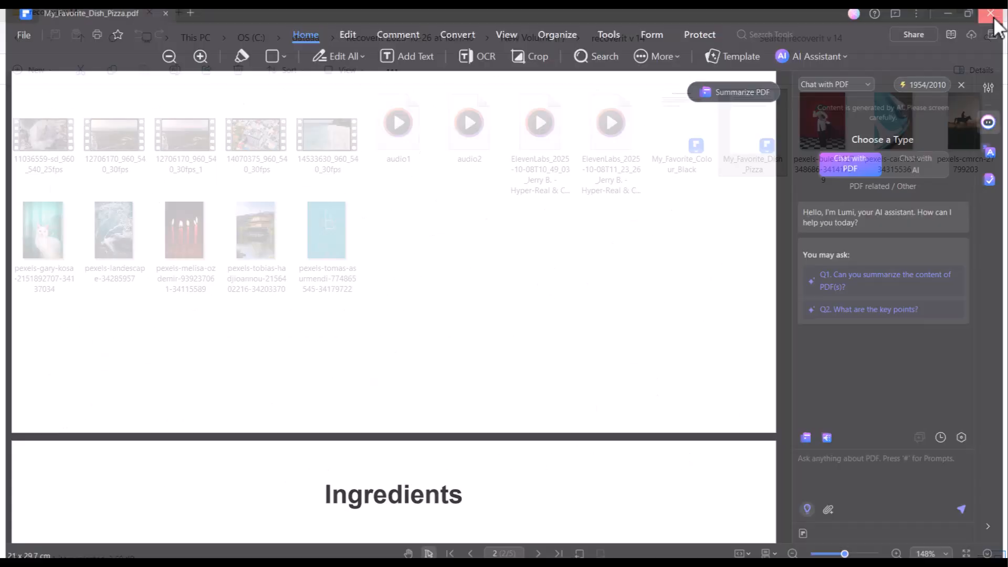
click(993, 12)
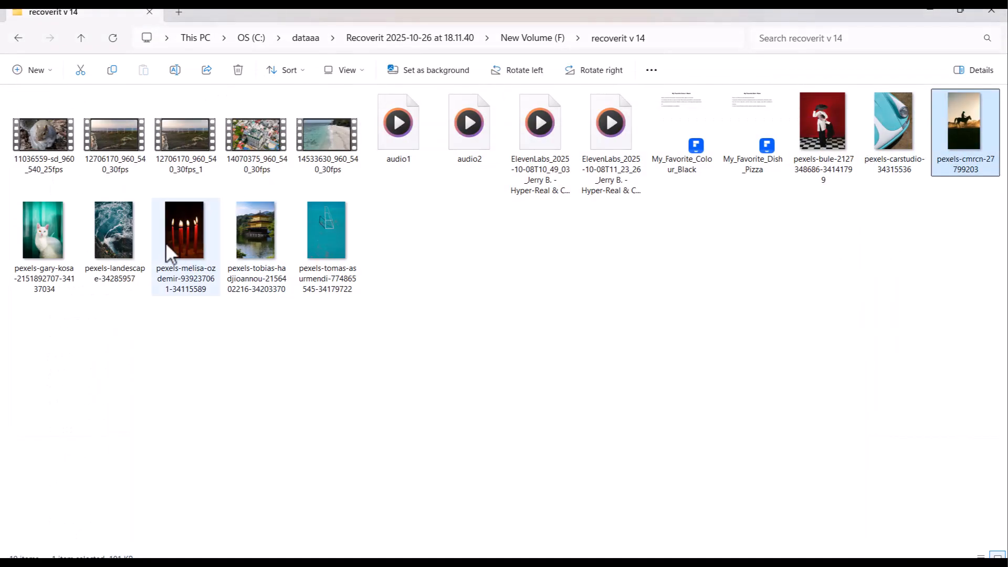
double_click(43, 230)
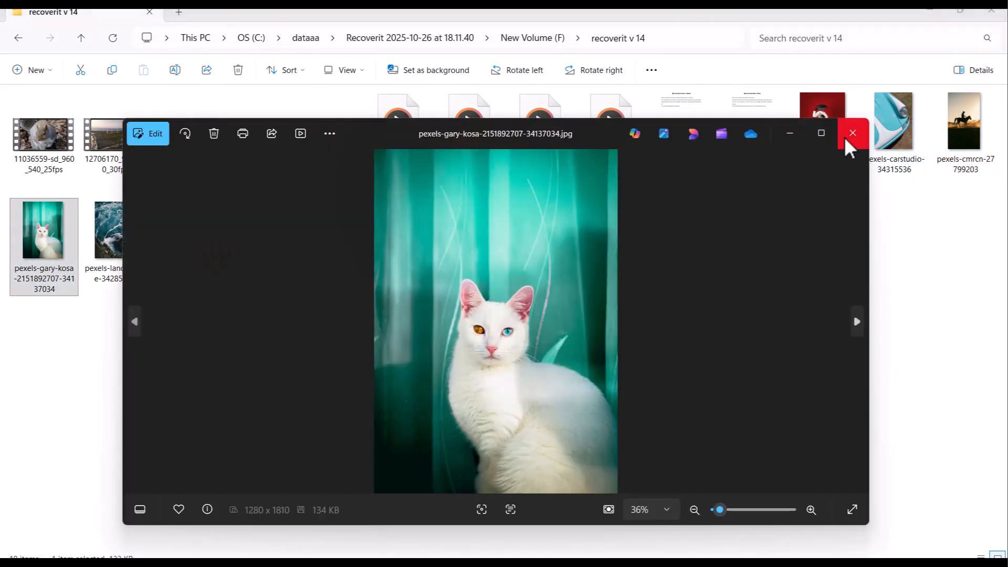
click(852, 133)
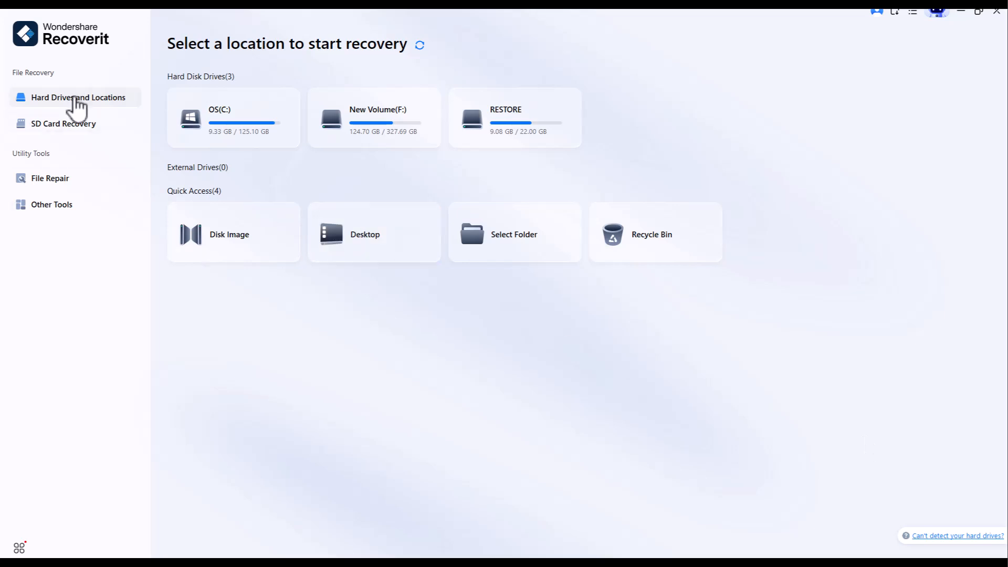
click(63, 124)
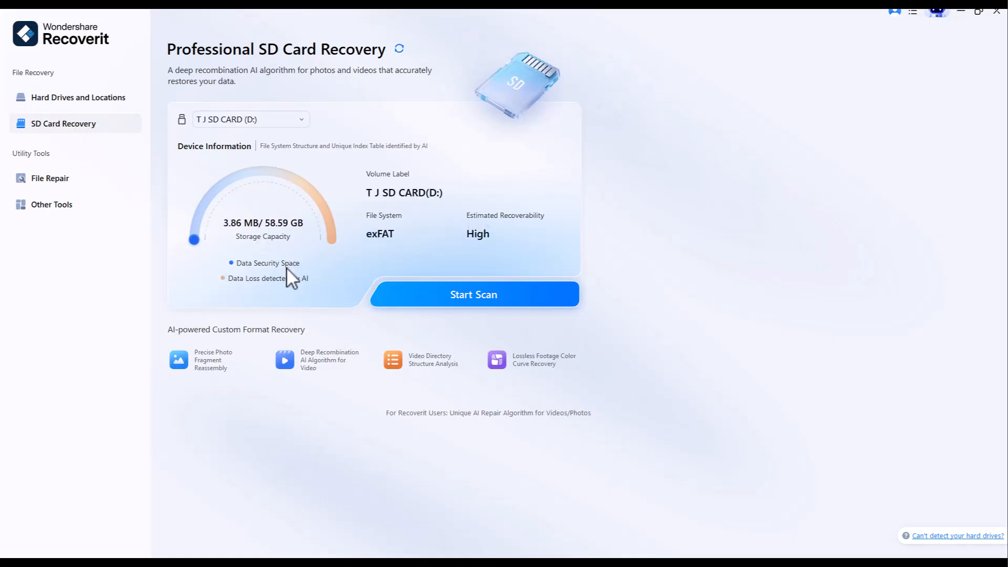
click(77, 96)
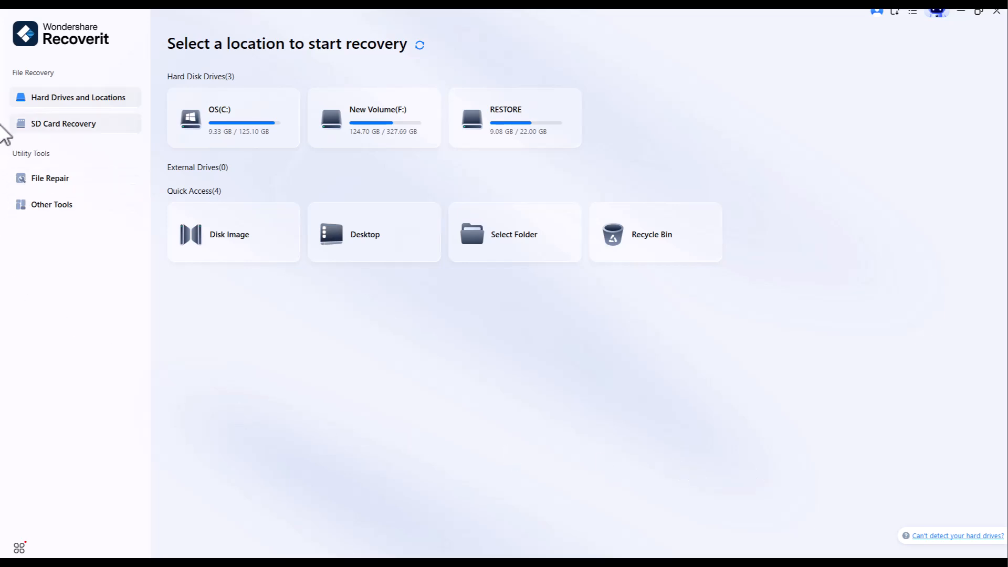
mouse_move(241, 148)
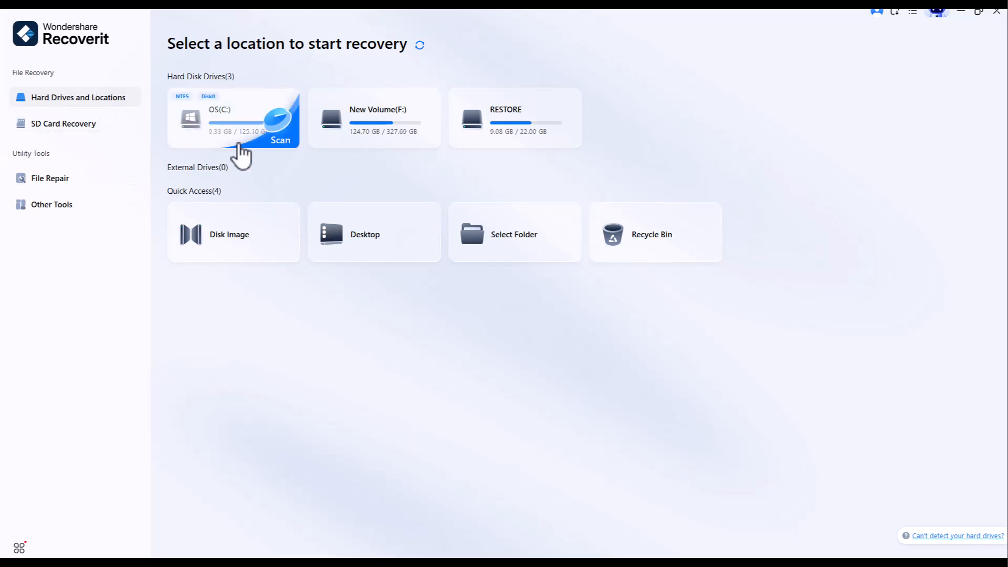
mouse_move(200, 258)
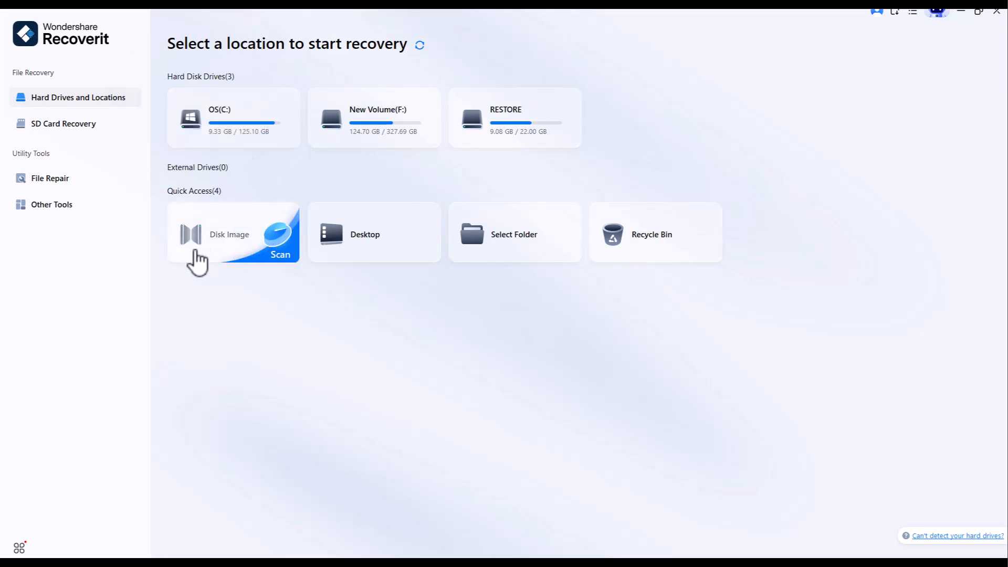
mouse_move(162, 211)
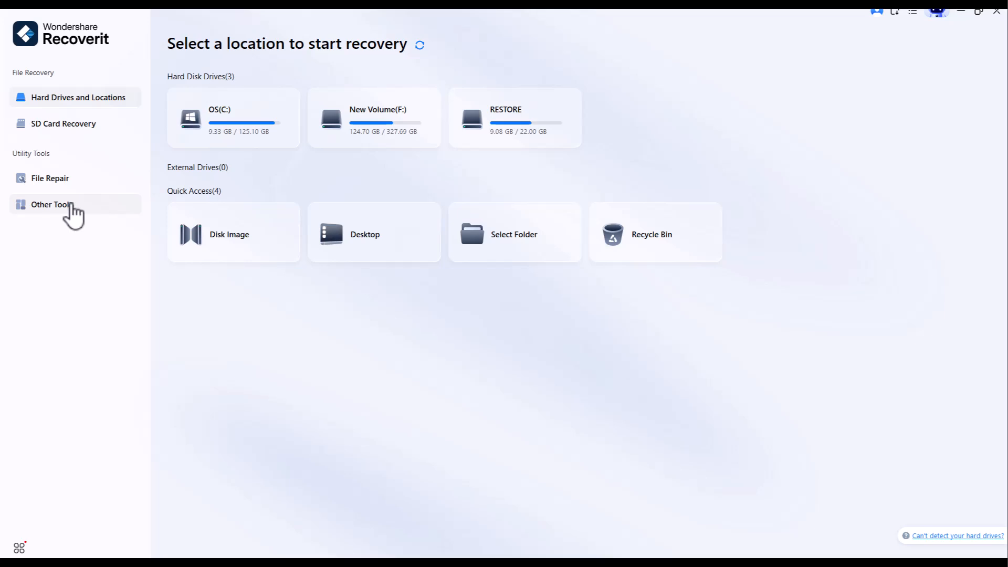
mouse_move(106, 225)
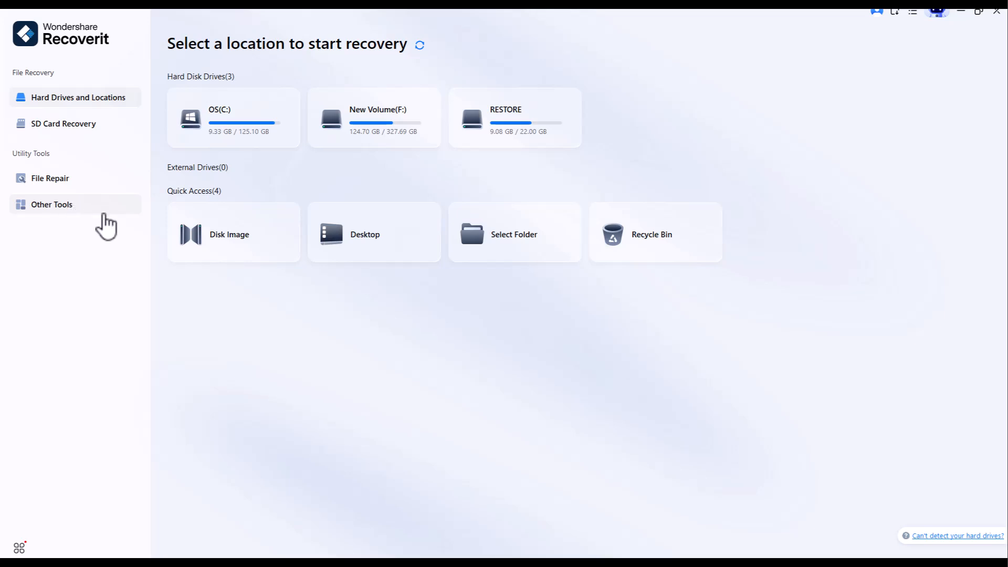
mouse_move(196, 260)
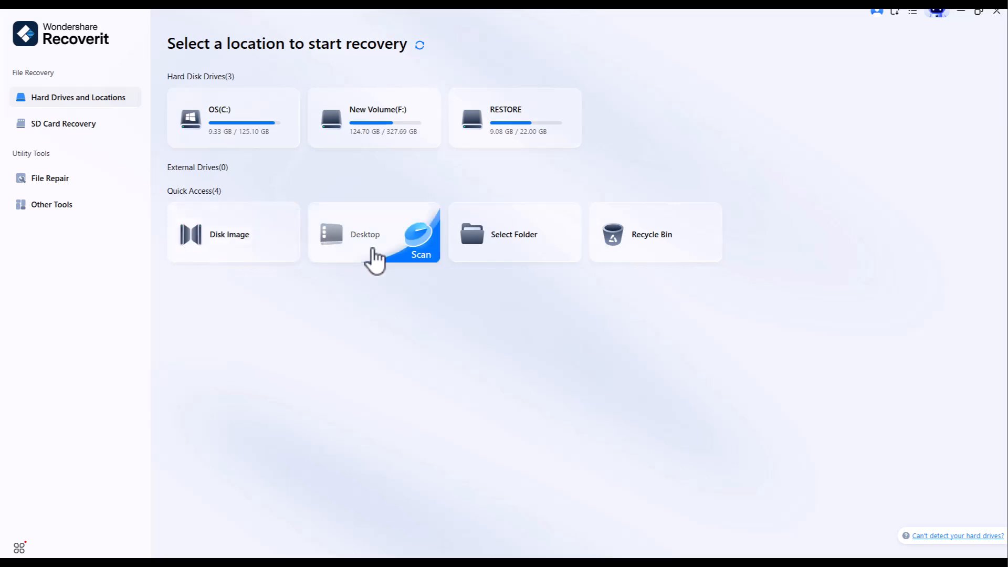
mouse_move(483, 262)
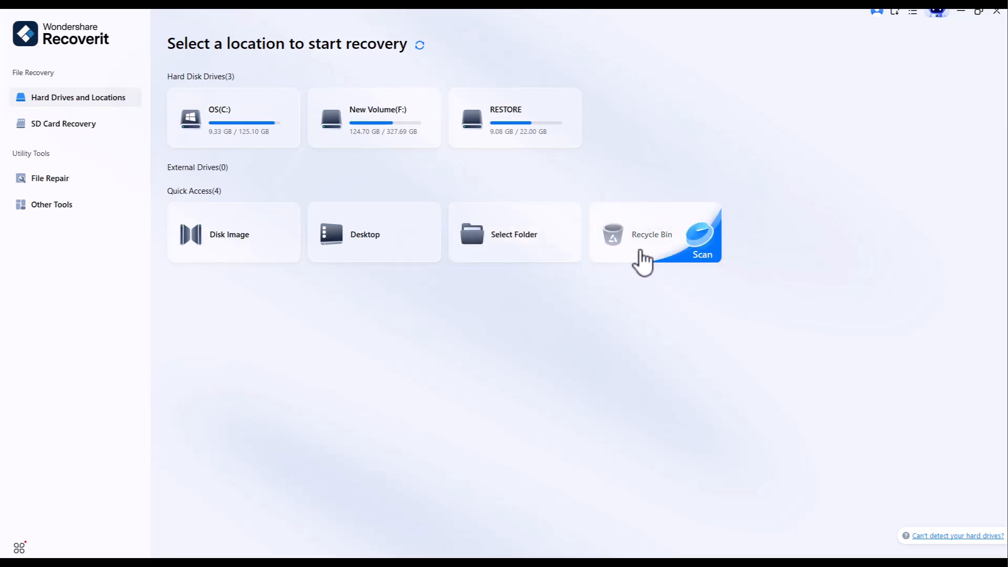
mouse_move(665, 308)
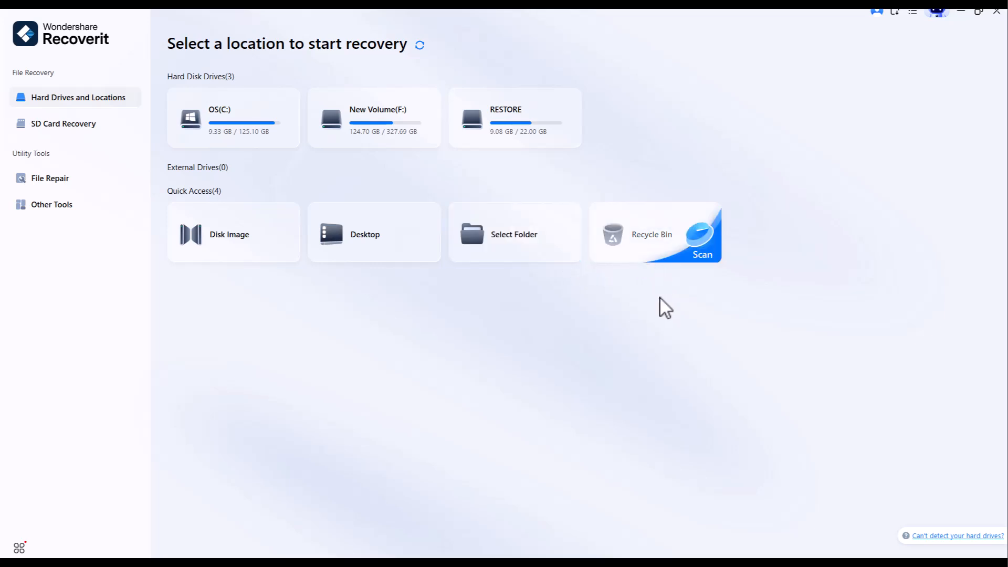
mouse_move(305, 261)
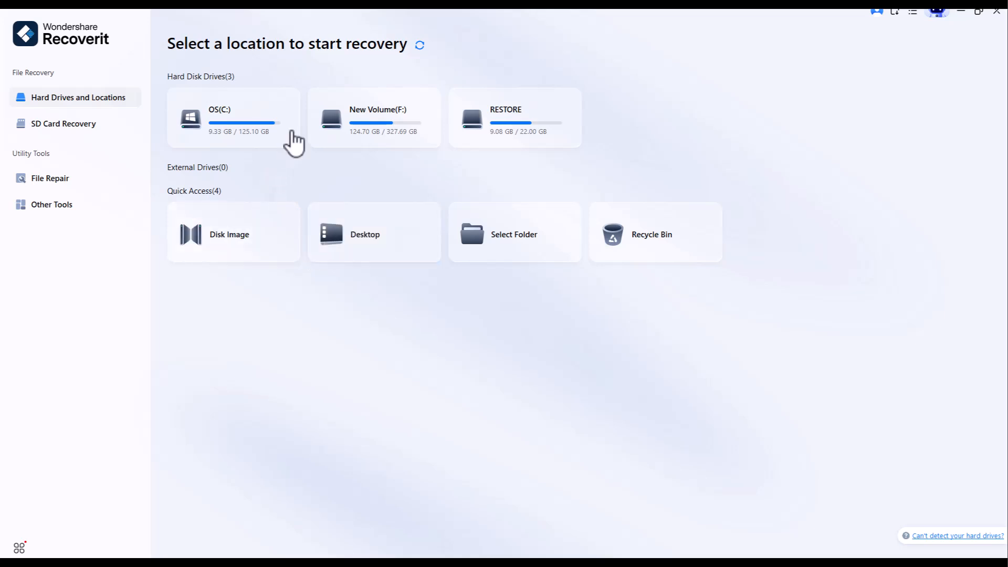
mouse_move(480, 185)
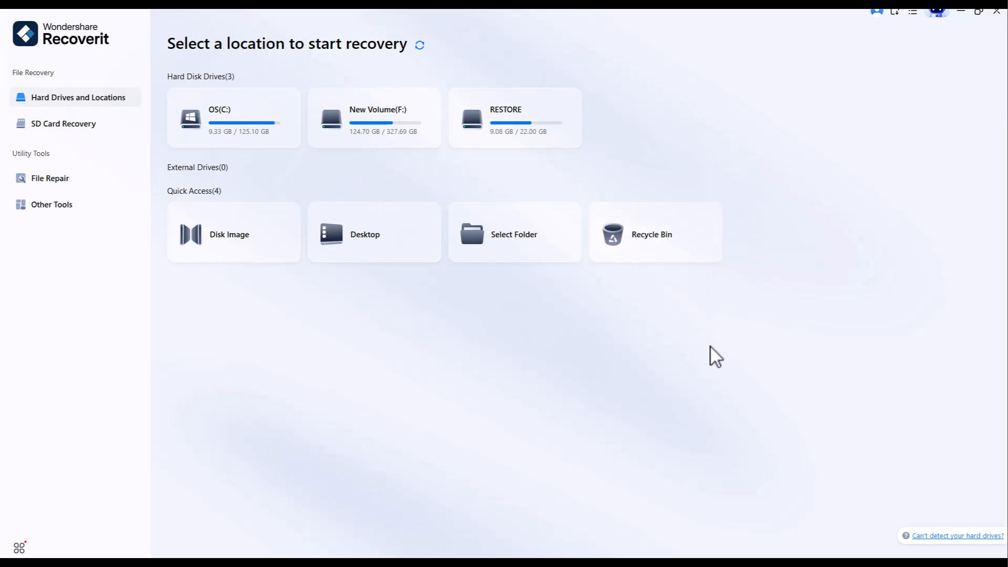
mouse_move(825, 468)
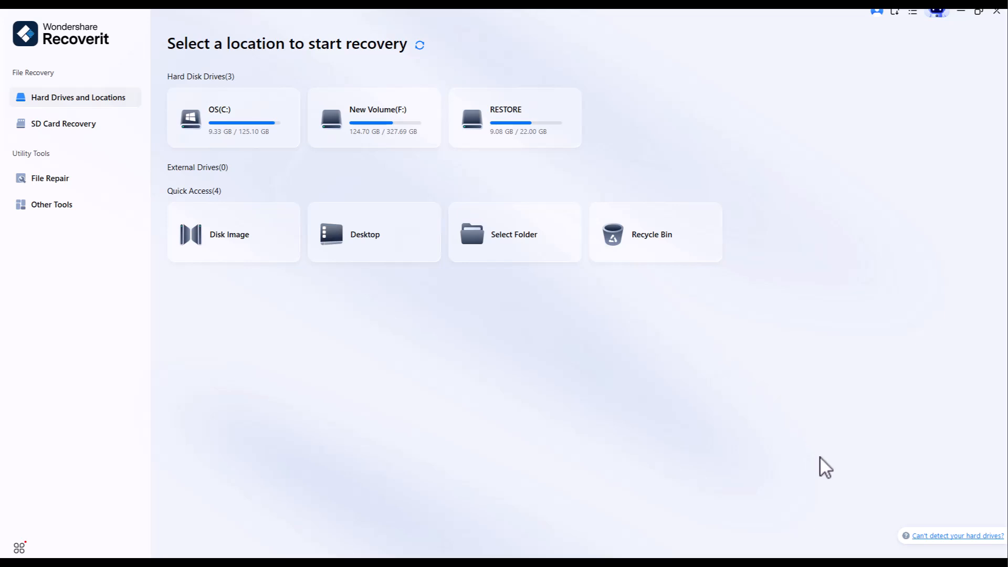
mouse_move(876, 449)
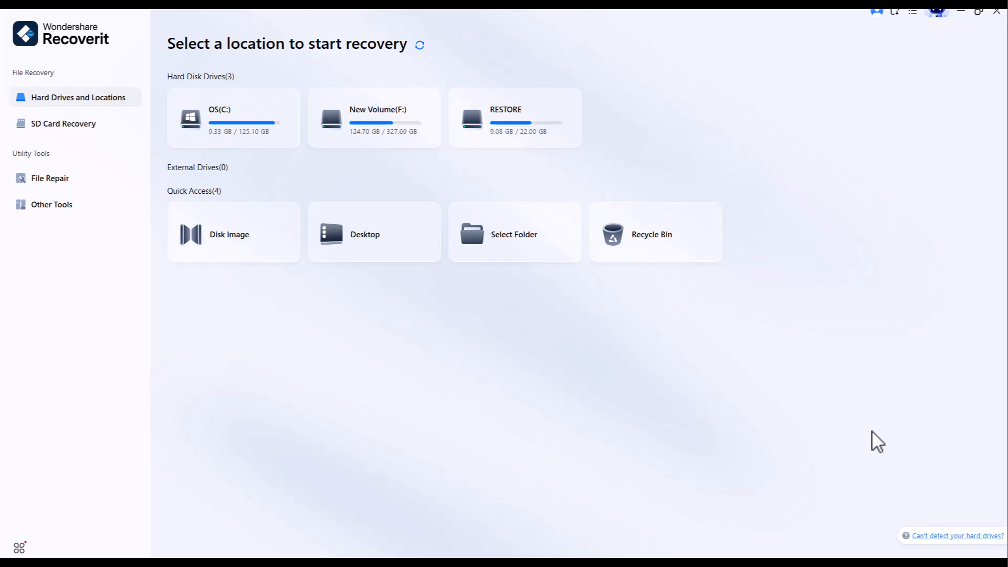
mouse_move(874, 456)
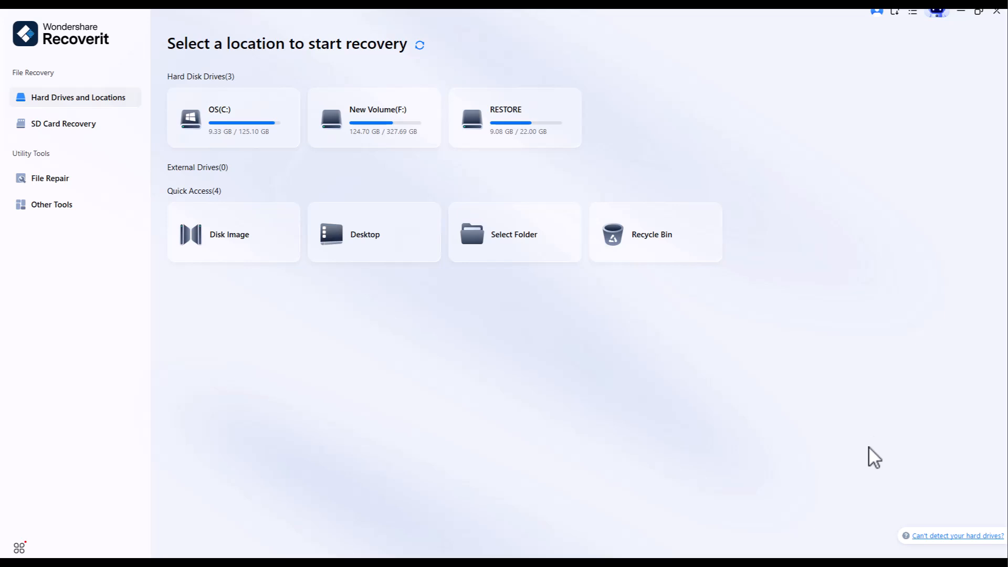
mouse_move(867, 439)
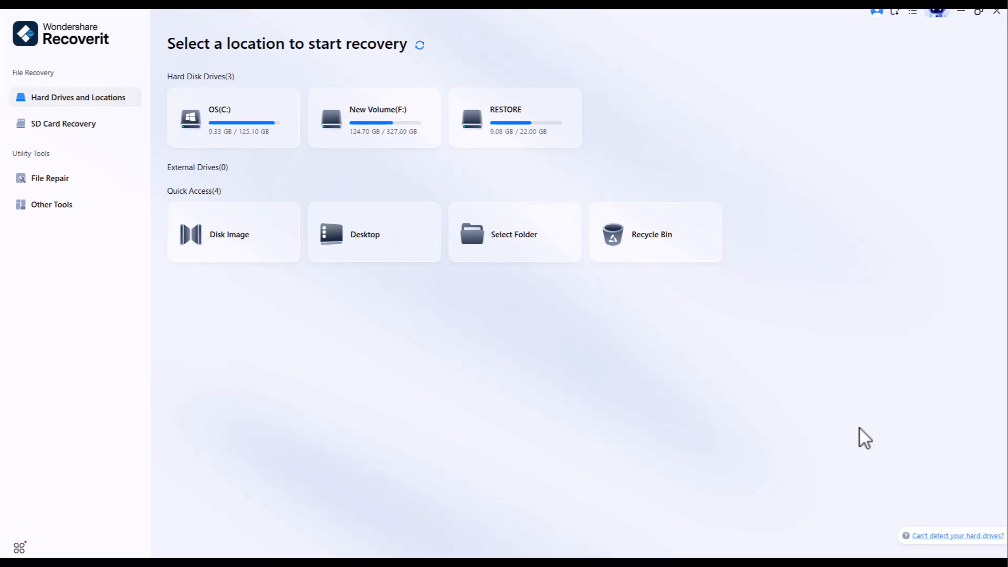
mouse_move(868, 442)
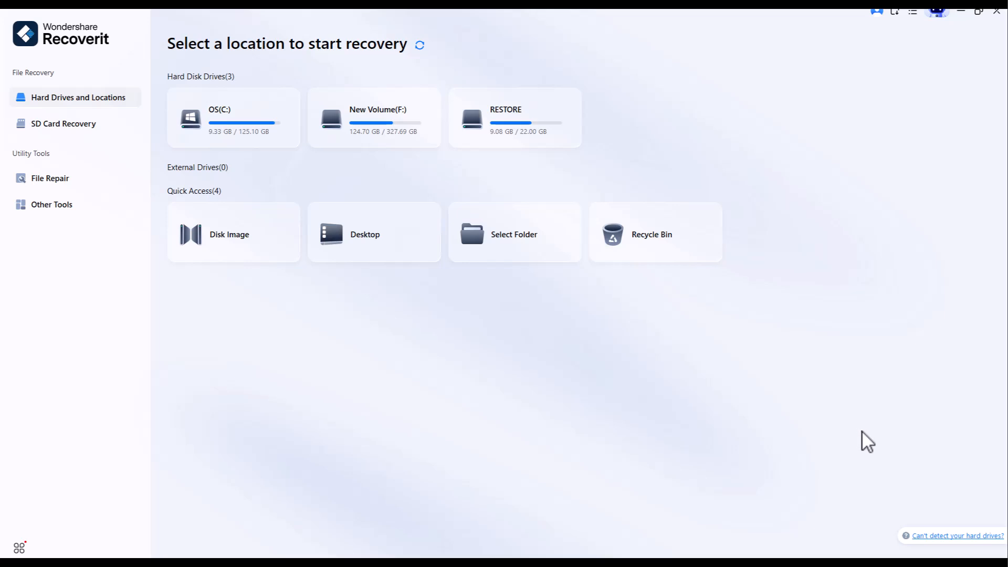
mouse_move(870, 443)
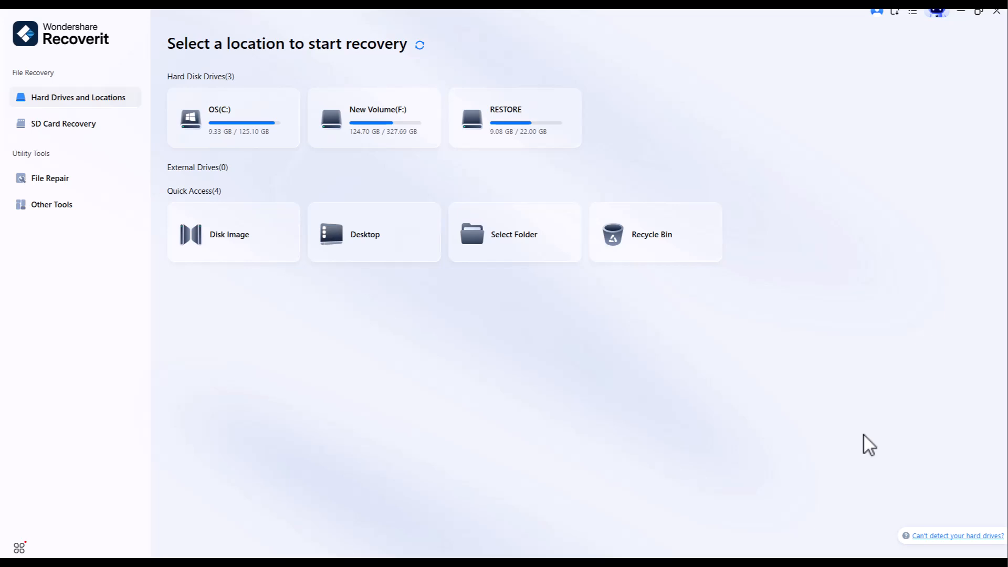